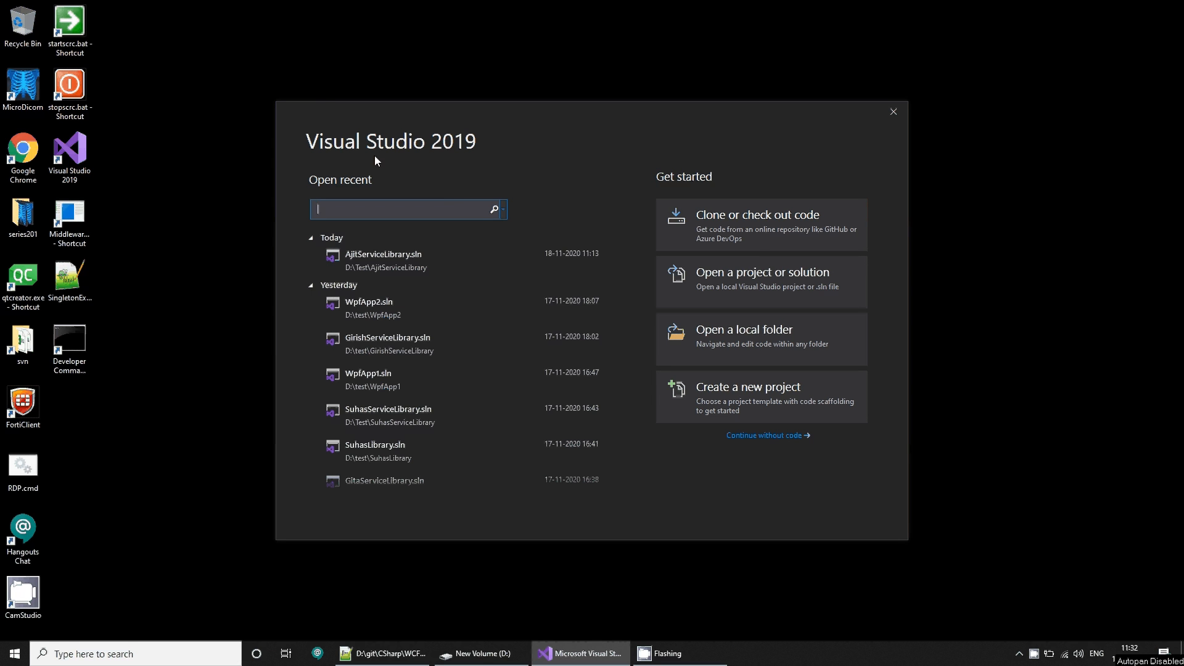
{"action": "mouse_move", "coordinate": [579, 149]}
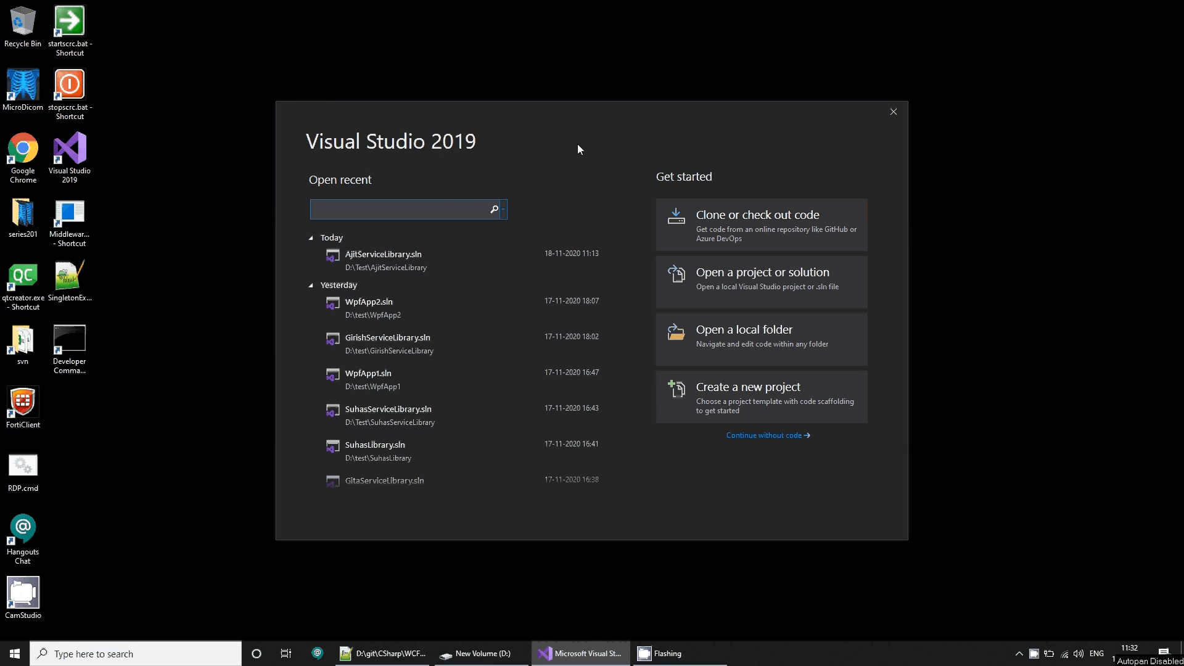
{"action": "mouse_move", "coordinate": [708, 451]}
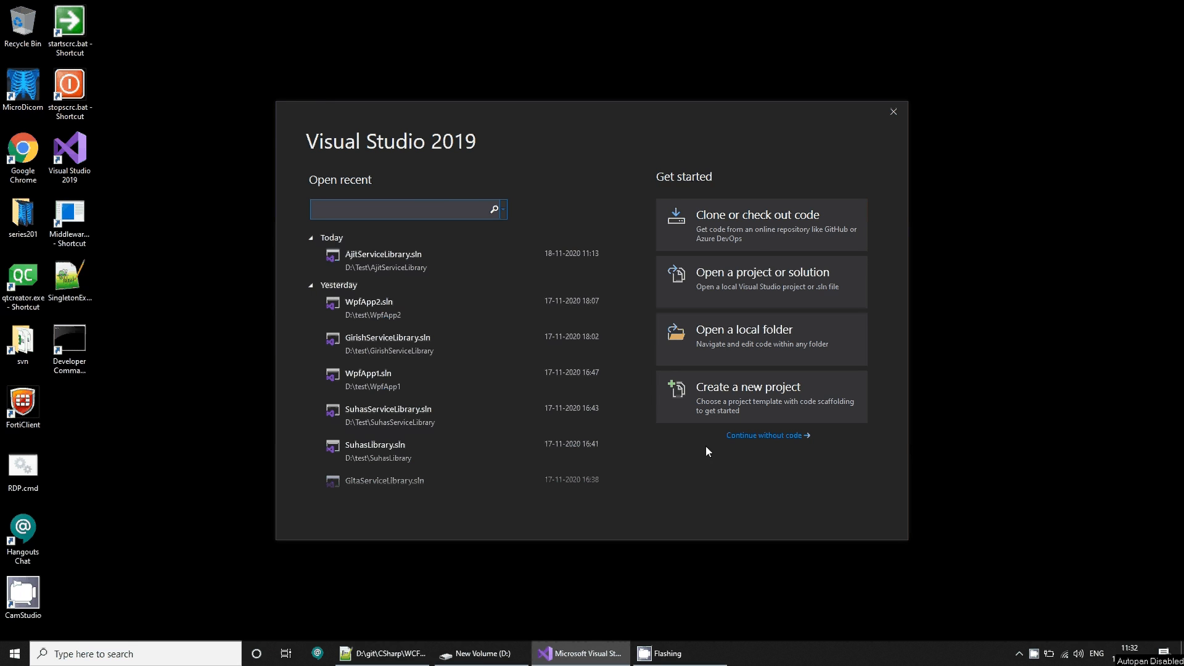
Step: Try creating WCF Service Library 'GirishServiceLibrary' in D:\test; it fails as already existing
{"action": "left_click", "coordinate": [748, 387]}
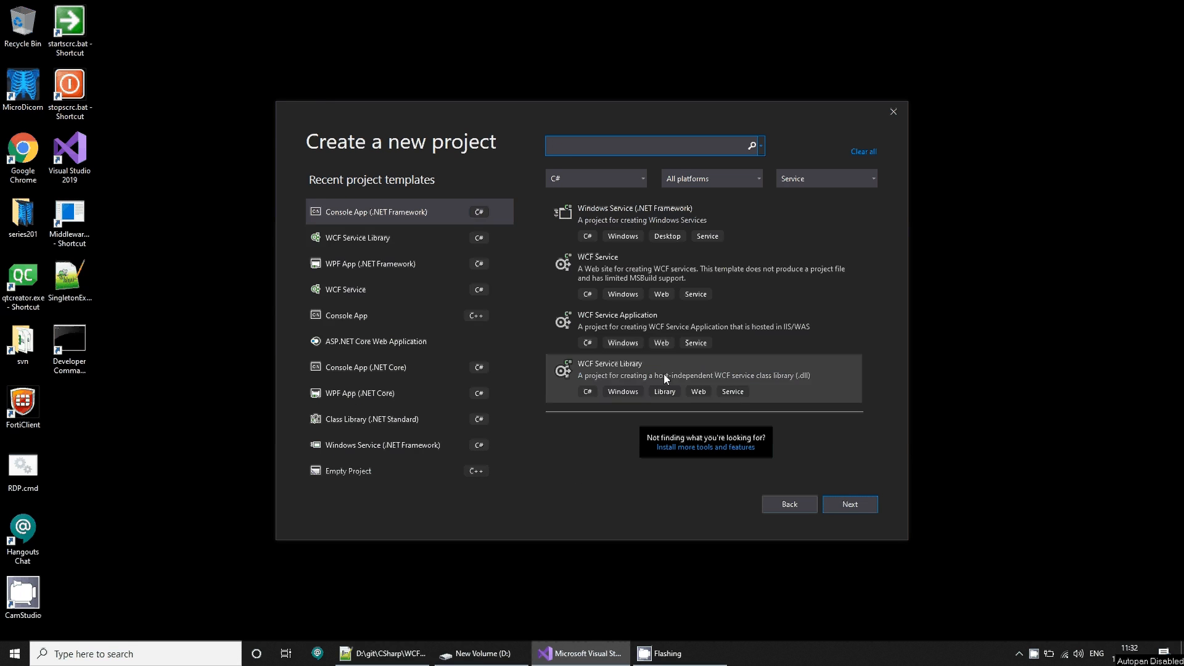
{"action": "left_click", "coordinate": [369, 289]}
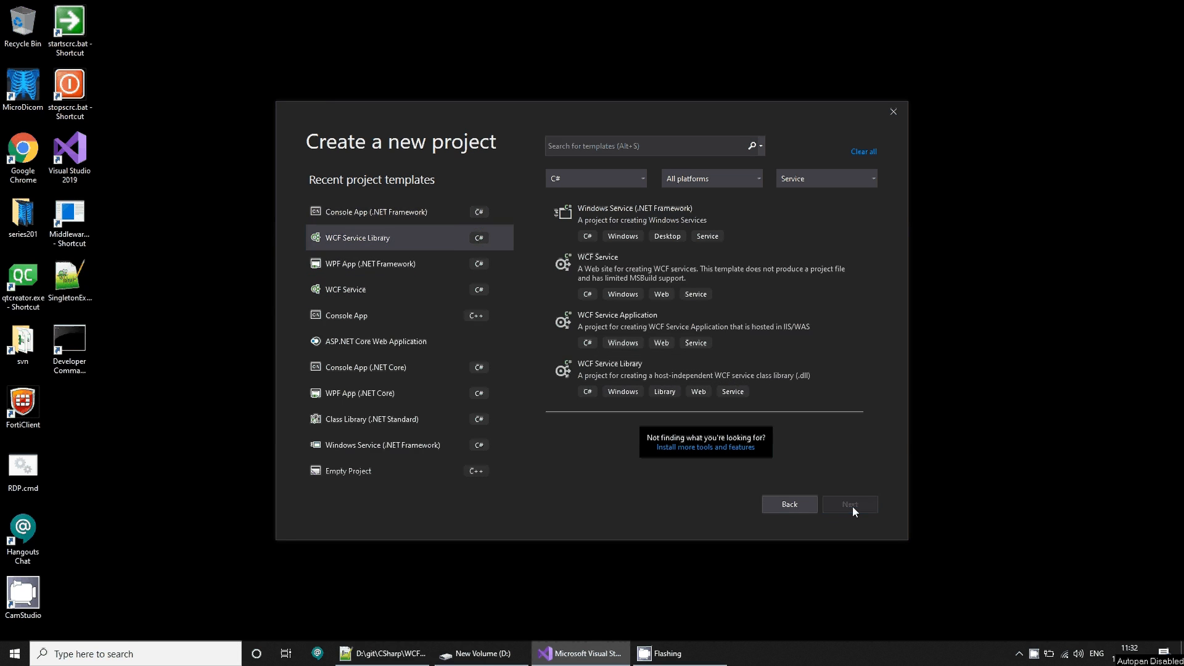
{"action": "left_click", "coordinate": [850, 503]}
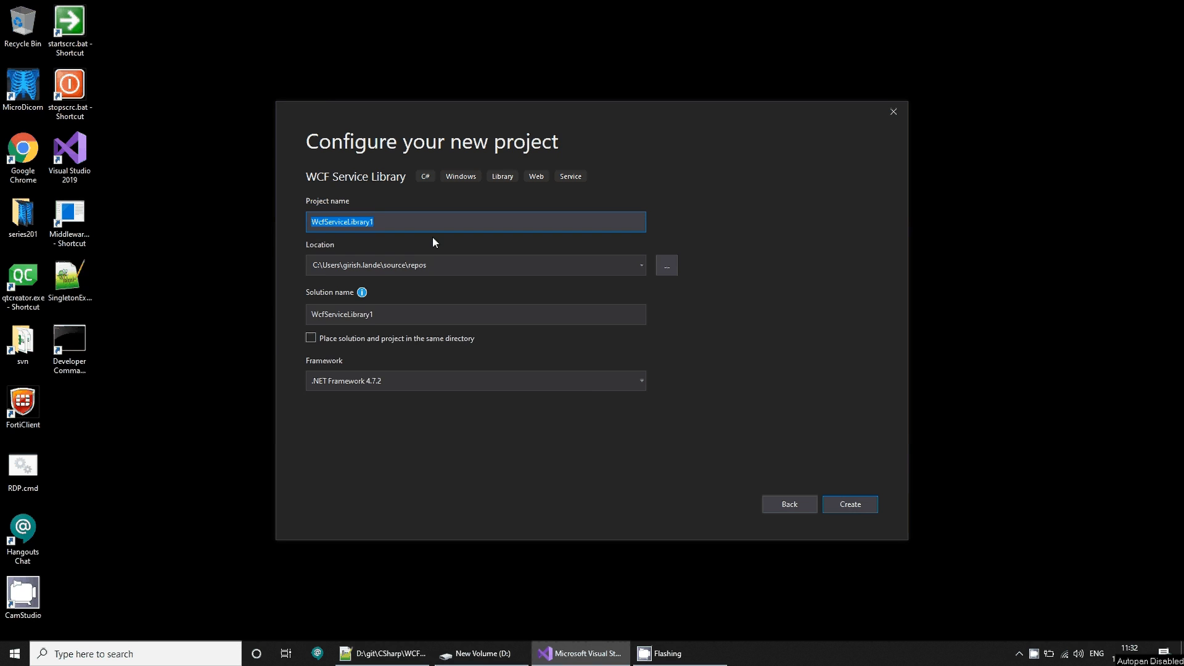
{"action": "type", "text": "GirishSe"}
{"action": "left_click", "coordinate": [475, 265]}
{"action": "type", "text": "D:\\test"}
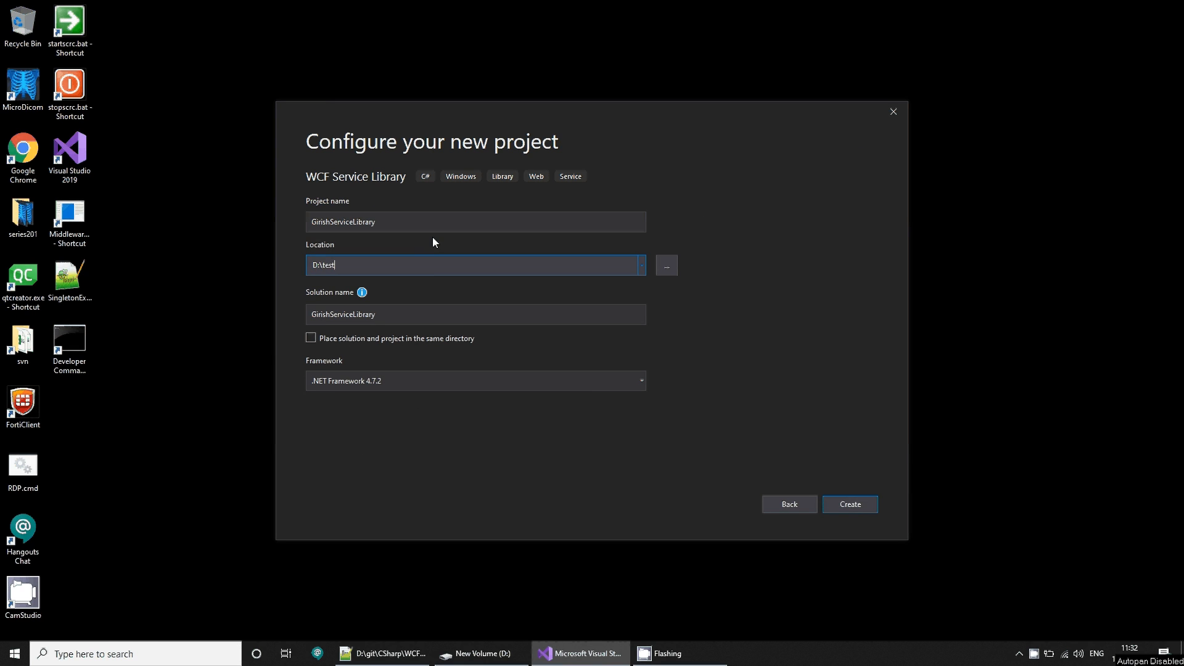
{"action": "left_click", "coordinate": [849, 504]}
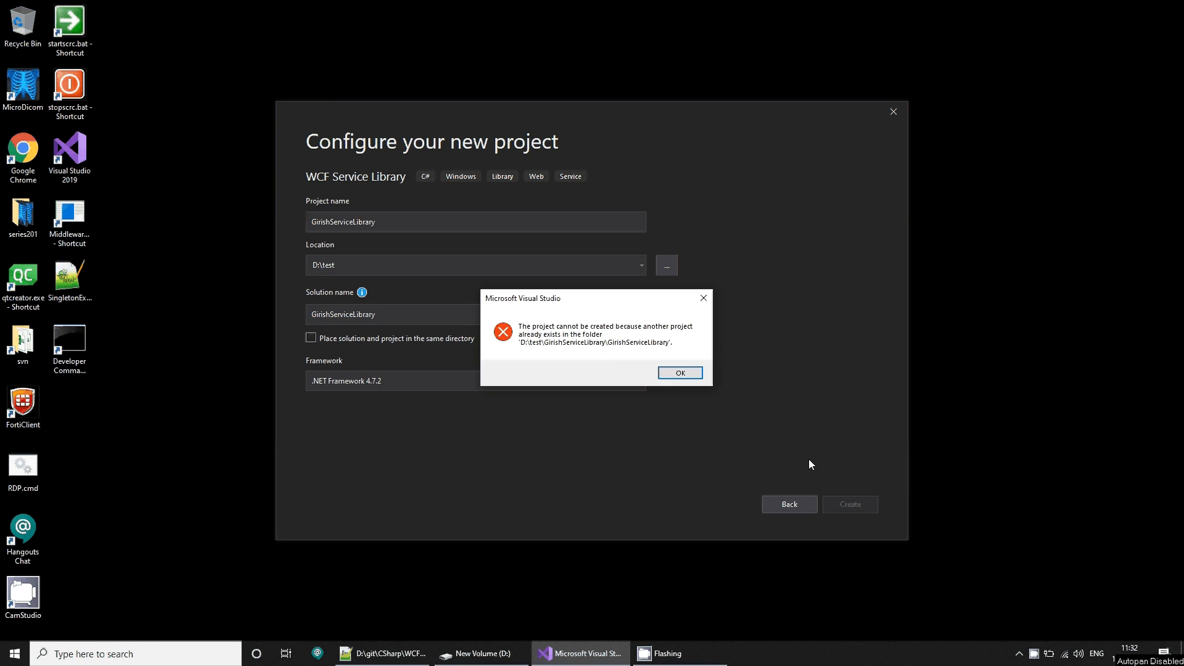
Step: Dismiss the project-exists error and close the empty D:\Test Explorer window
{"action": "left_click", "coordinate": [680, 372]}
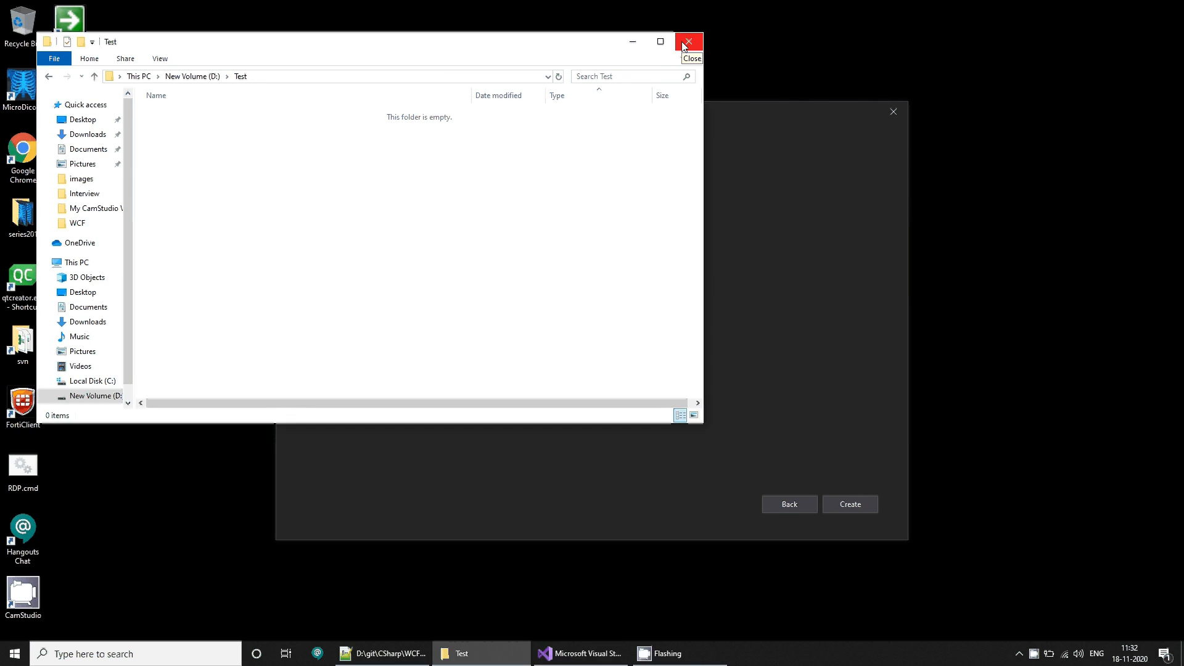
{"action": "left_click", "coordinate": [688, 41]}
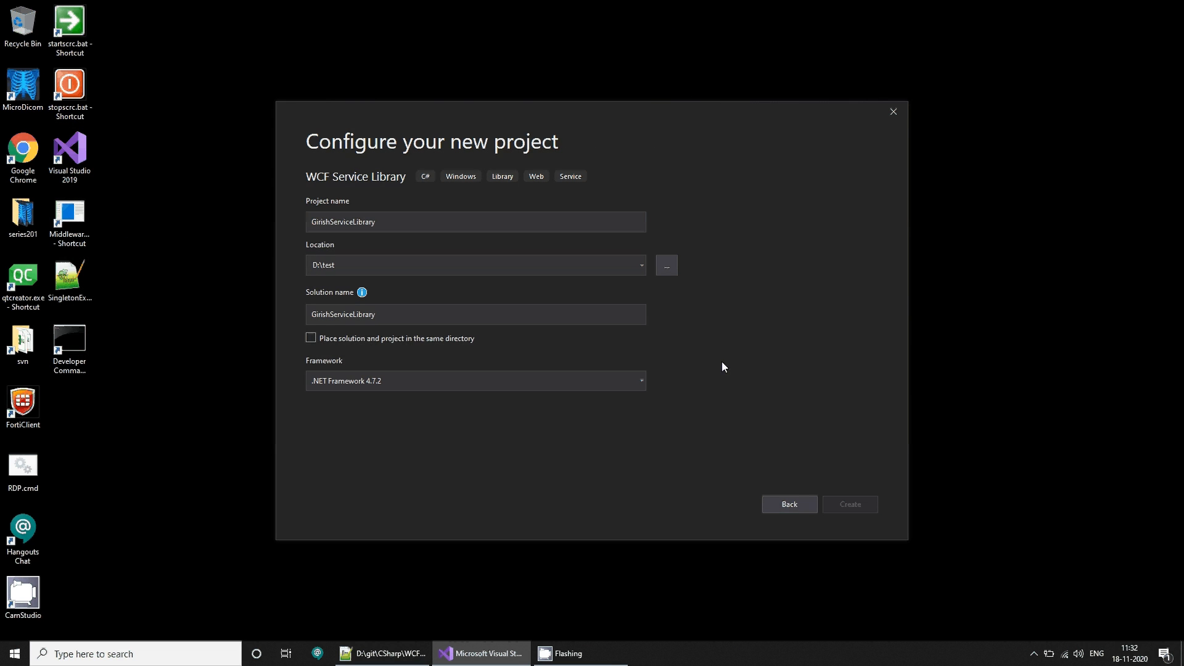
{"action": "mouse_move", "coordinate": [716, 330]}
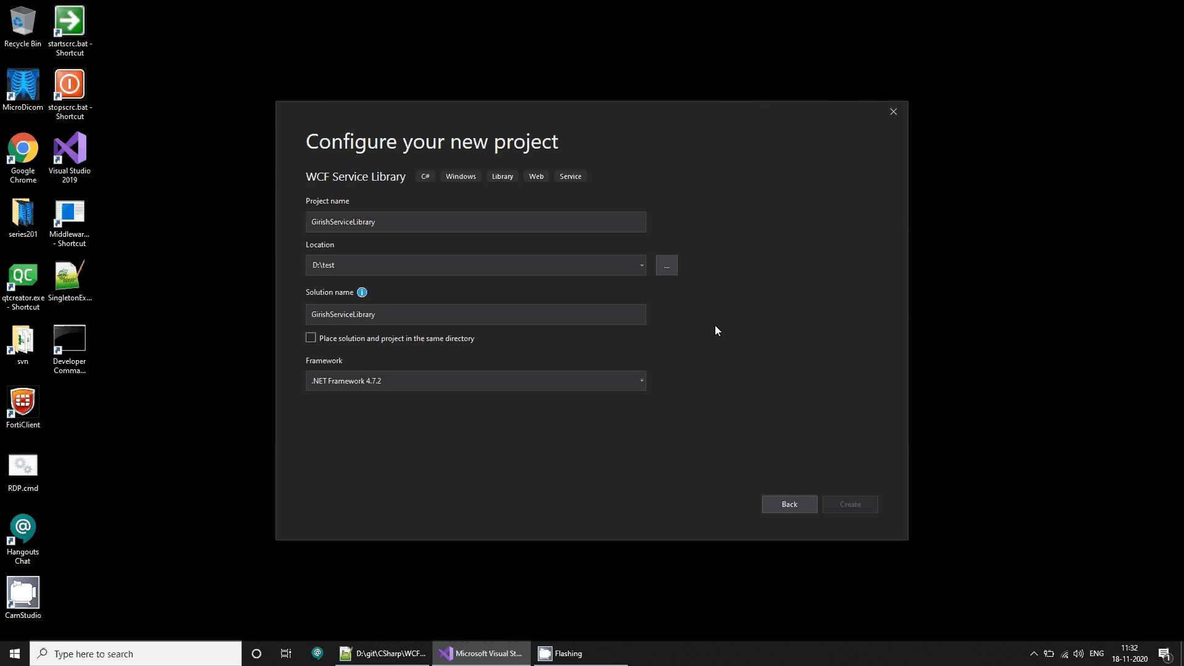
Step: Create GirishServiceLibrary and delete GetDataUsingDataContract from IService1.cs and Service1.cs
{"action": "left_click", "coordinate": [850, 503]}
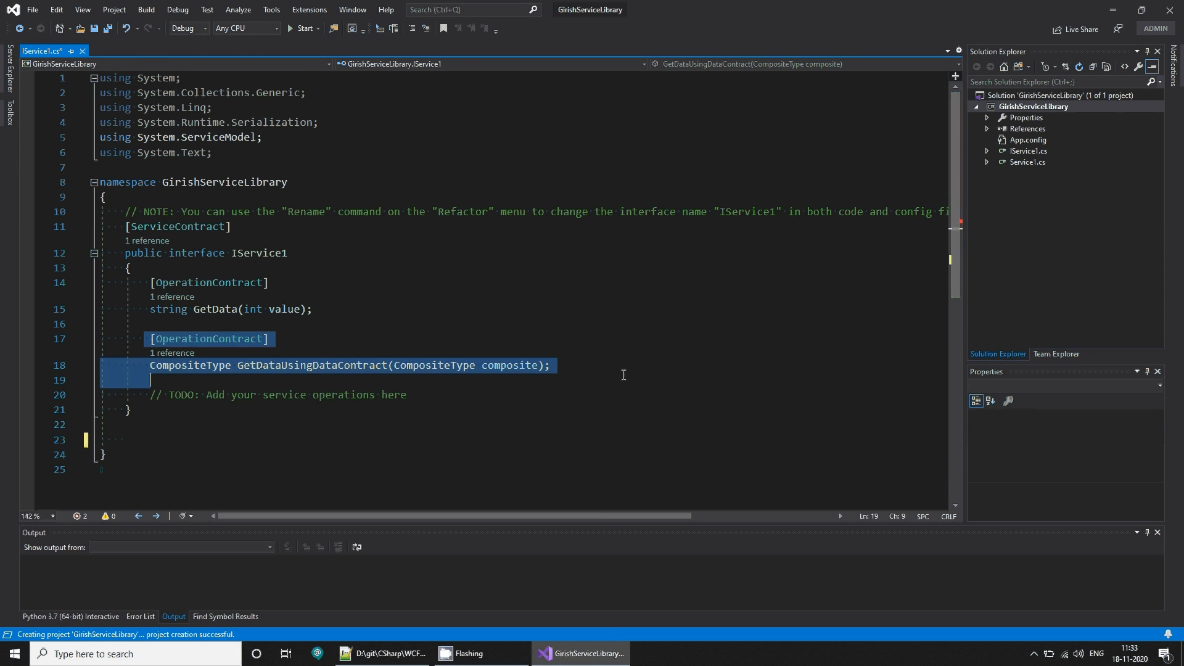
{"action": "key", "text": "Delete"}
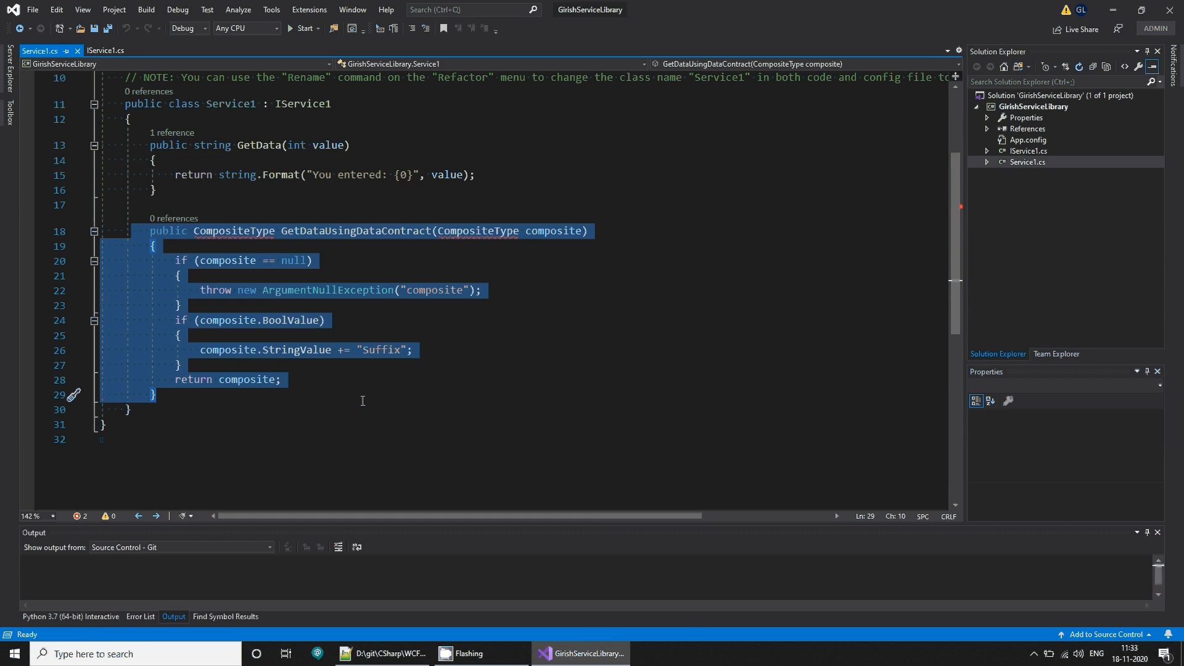
{"action": "key", "text": "Delete"}
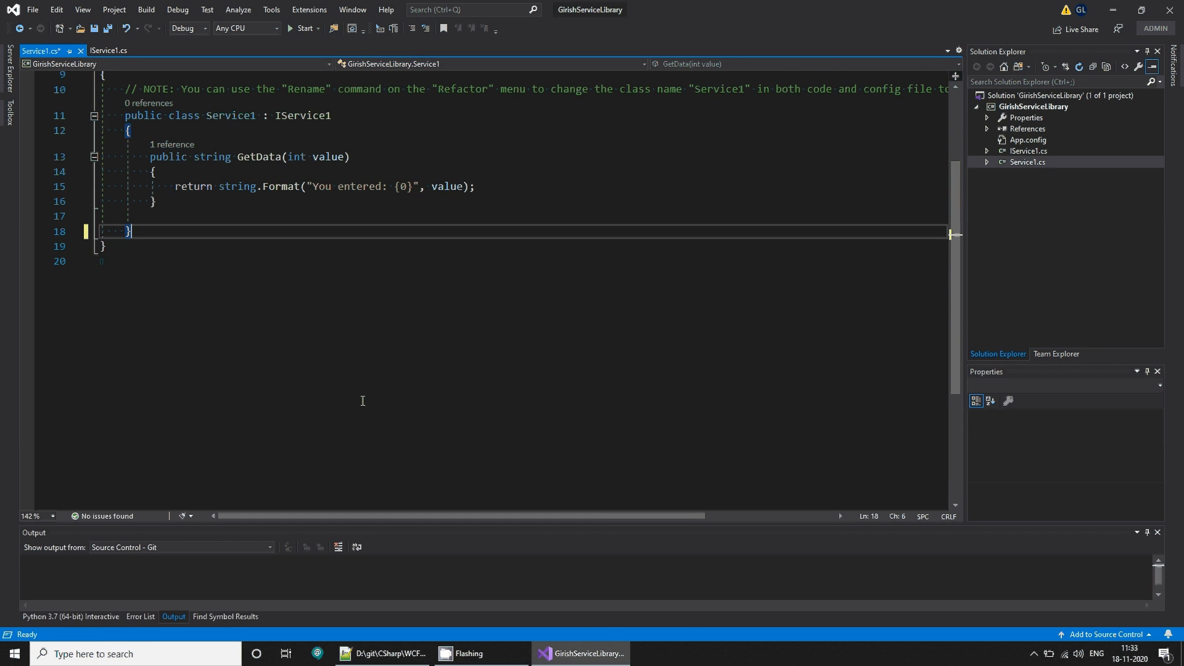
{"action": "left_click", "coordinate": [117, 51]}
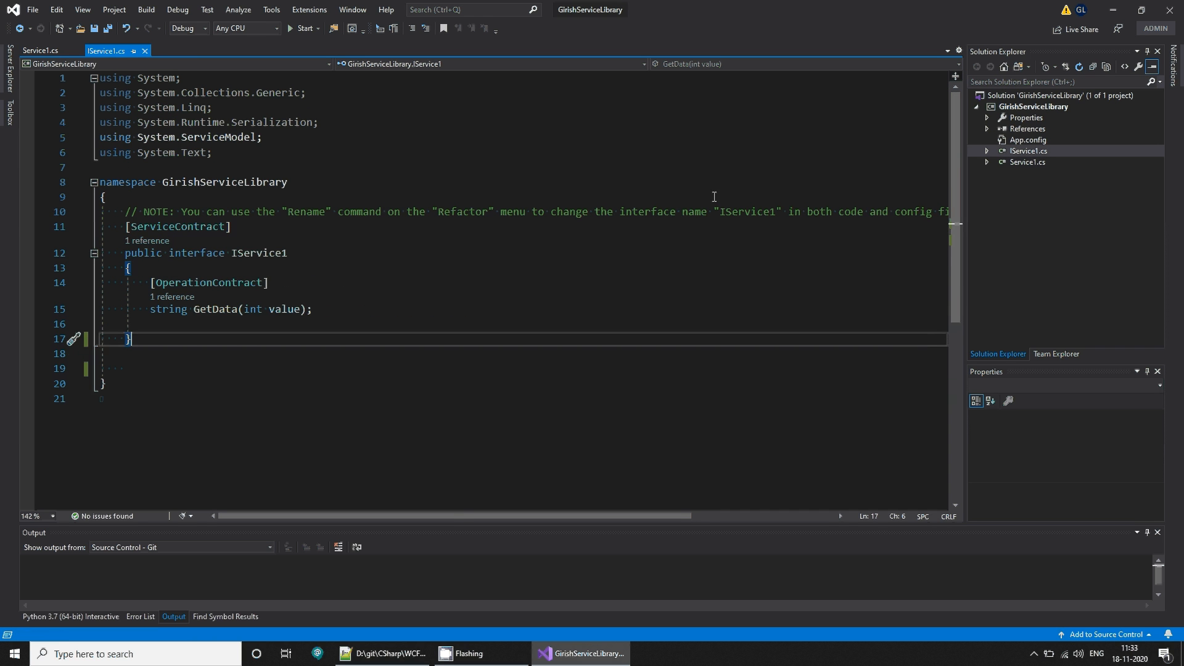
Step: Rename the IService1 interface to IGirishService
{"action": "right_click", "coordinate": [257, 252]}
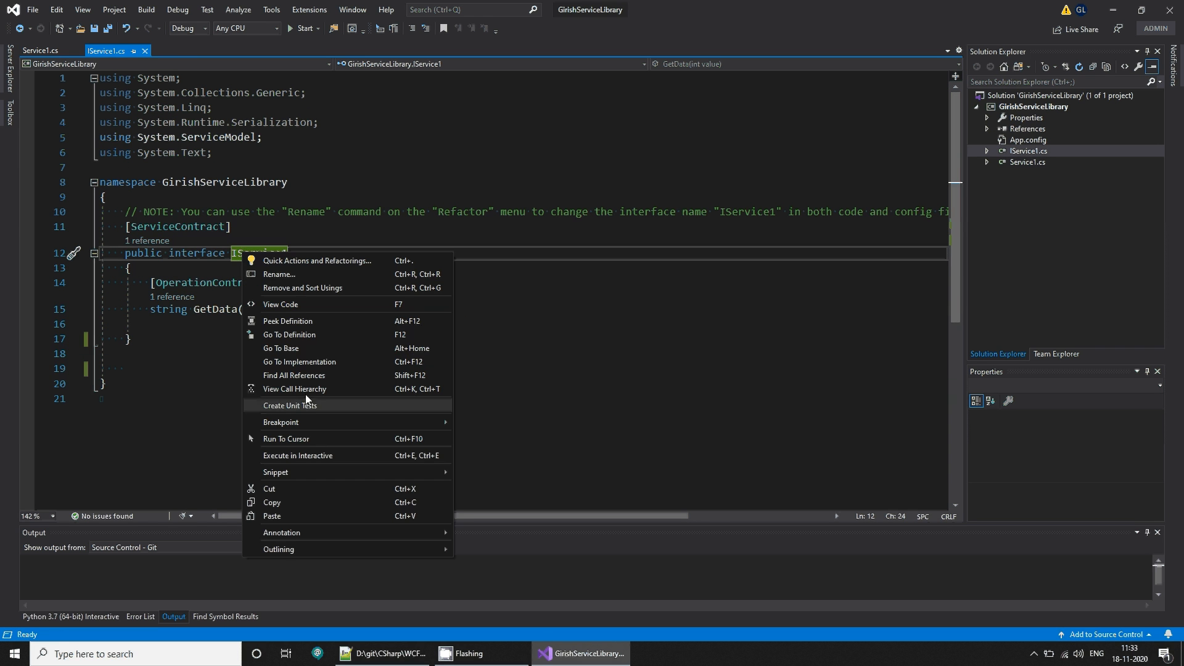
{"action": "left_click", "coordinate": [278, 274]}
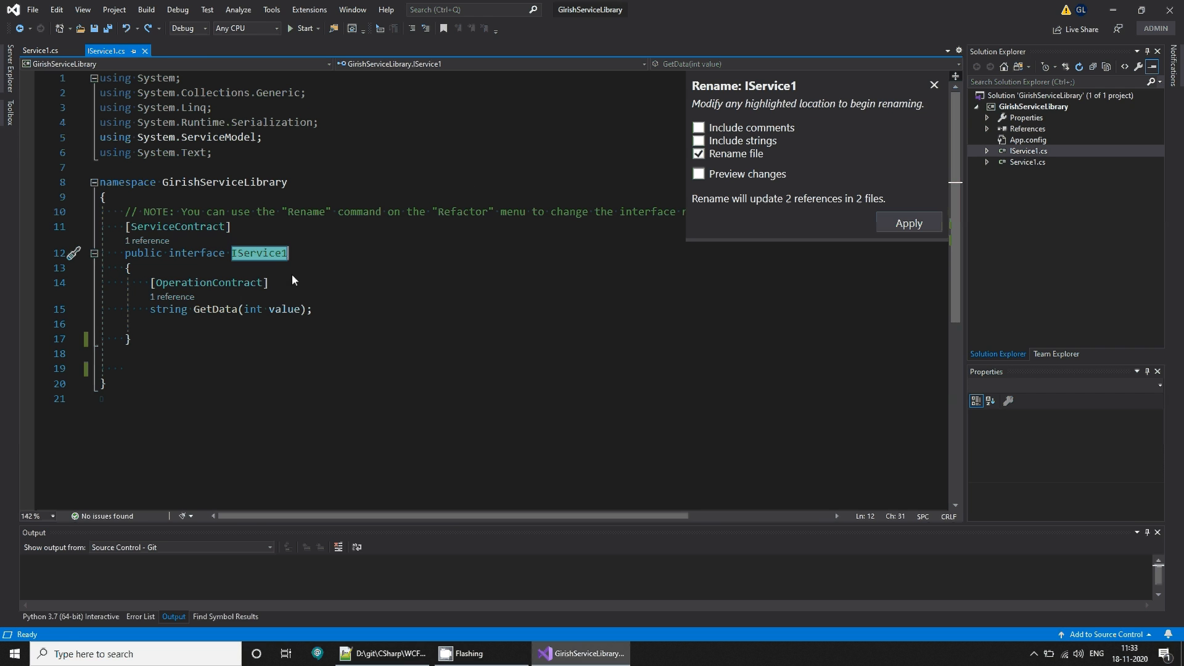
{"action": "type", "text": "IGir"}
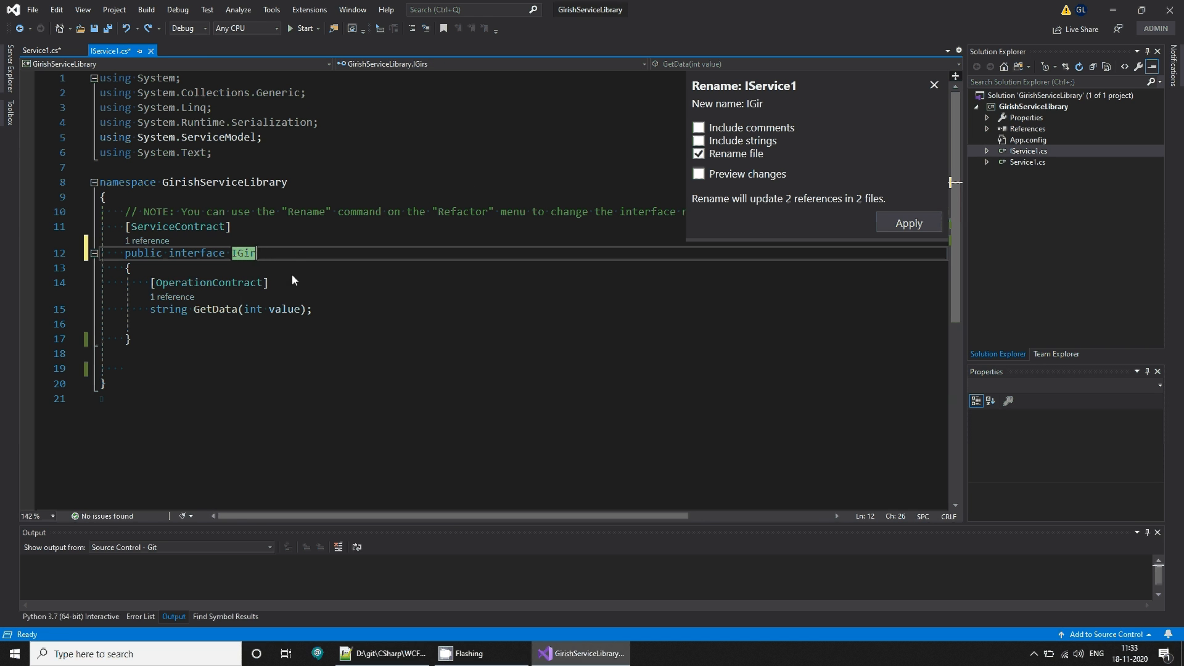
{"action": "type", "text": "ishSer"}
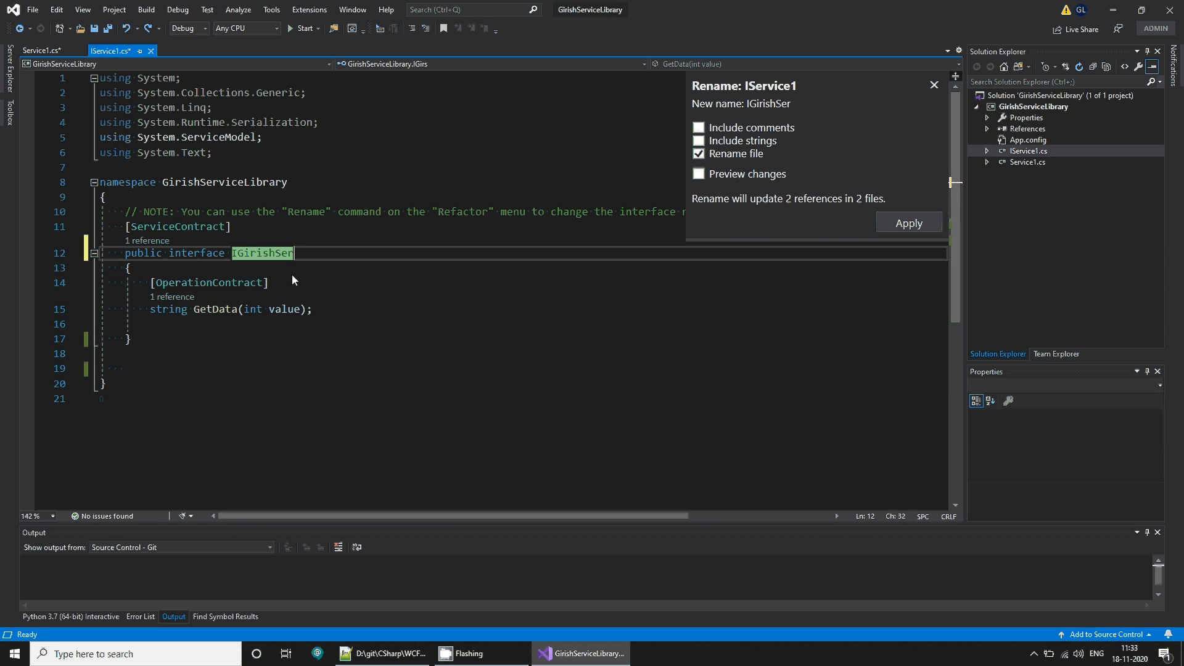
{"action": "left_click", "coordinate": [908, 222]}
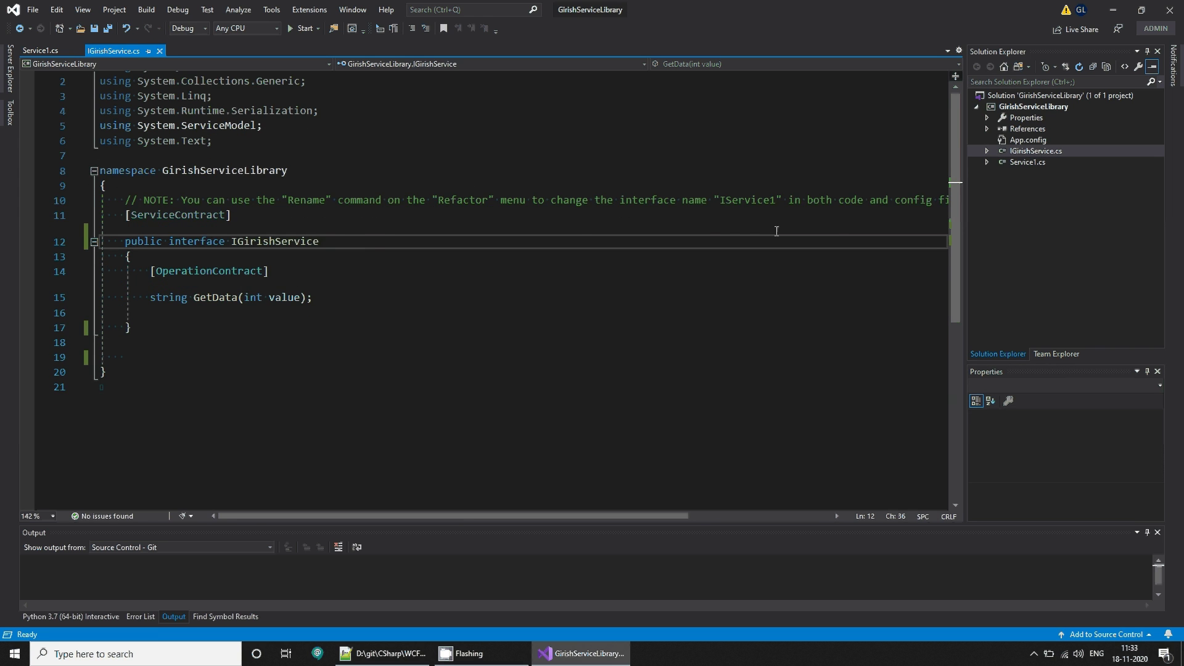
Step: Rename the Service1 class to GirishService
{"action": "left_click", "coordinate": [39, 50]}
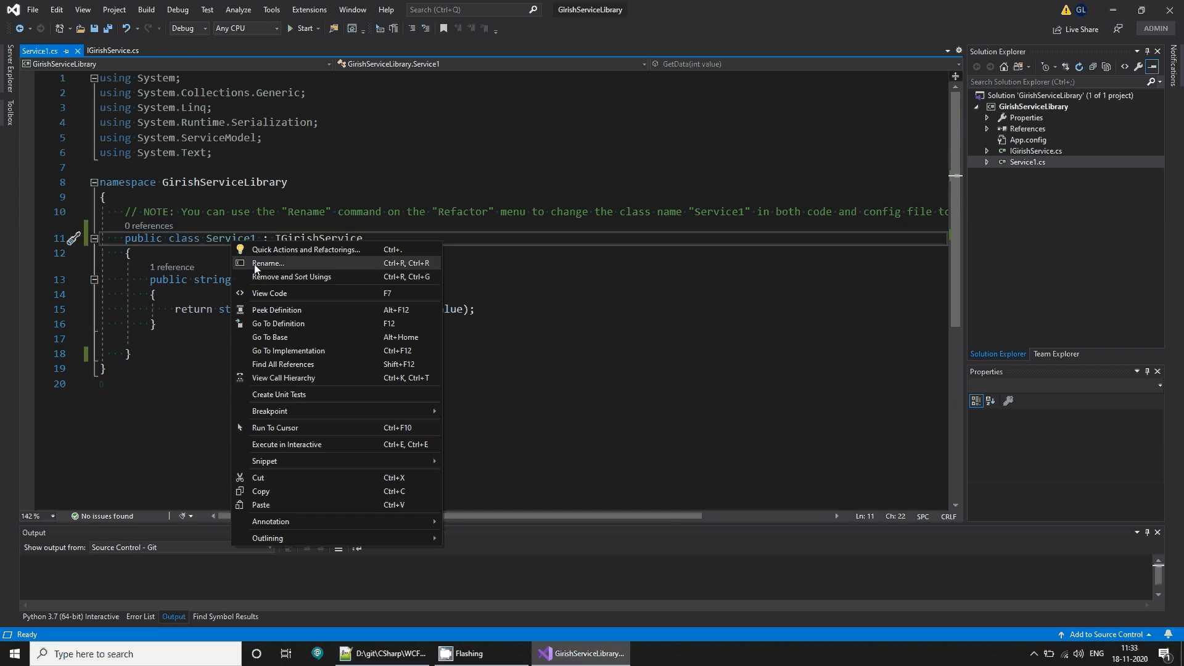
{"action": "left_click", "coordinate": [268, 263]}
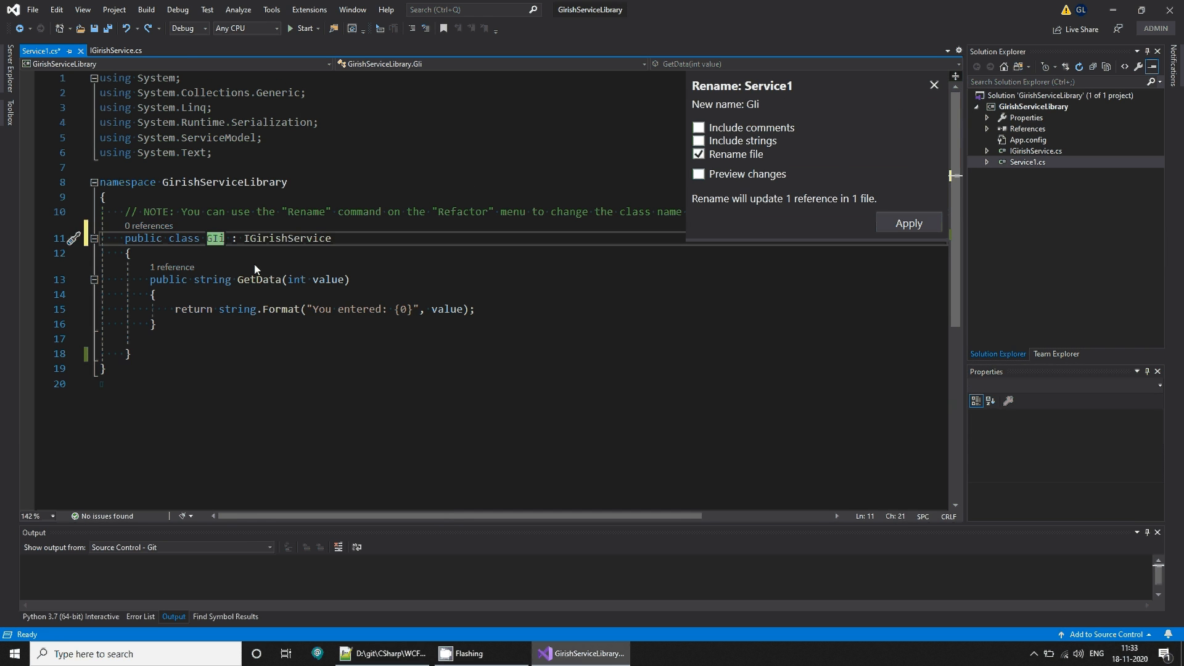
{"action": "type", "text": "GirishSe"}
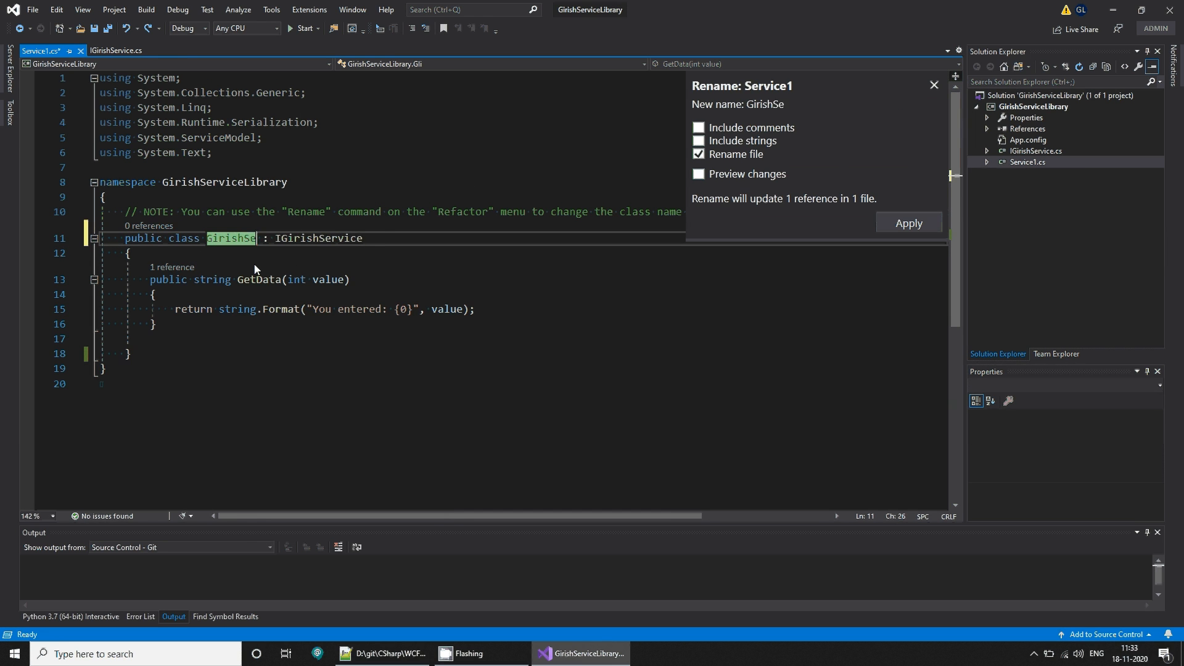
{"action": "left_click", "coordinate": [908, 222]}
{"action": "type", "text": "12"}
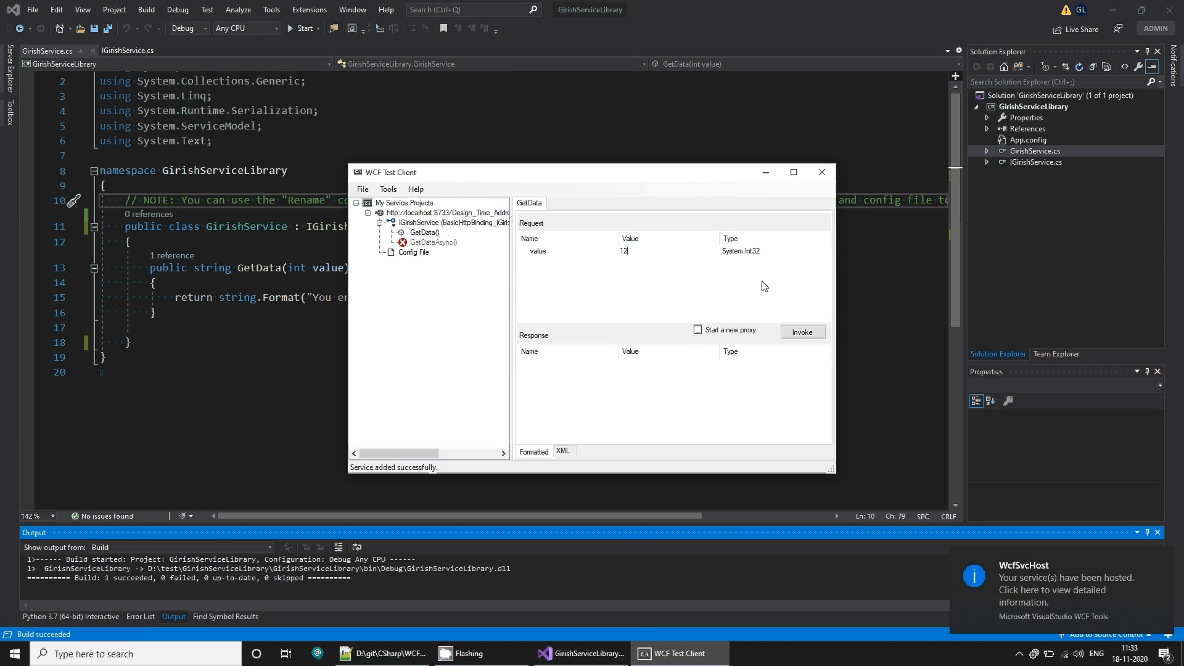
Step: Confirm GetData returns 'You entered: 12', then close WCF Test Client
{"action": "left_click", "coordinate": [802, 331]}
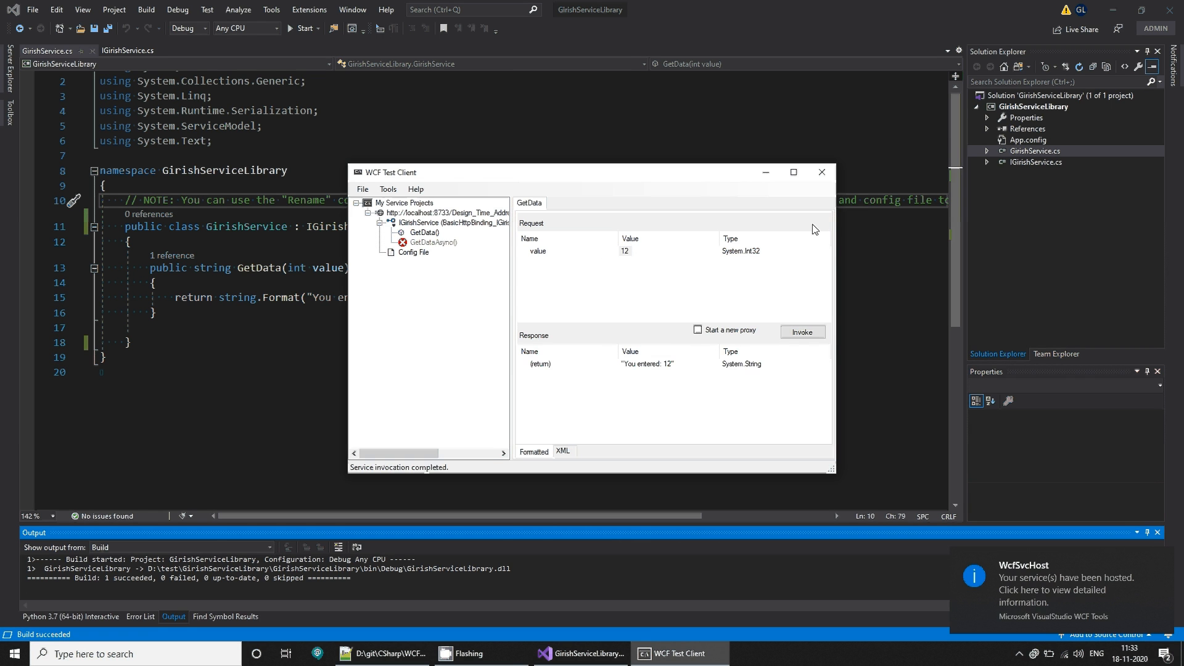
{"action": "left_click", "coordinate": [821, 172]}
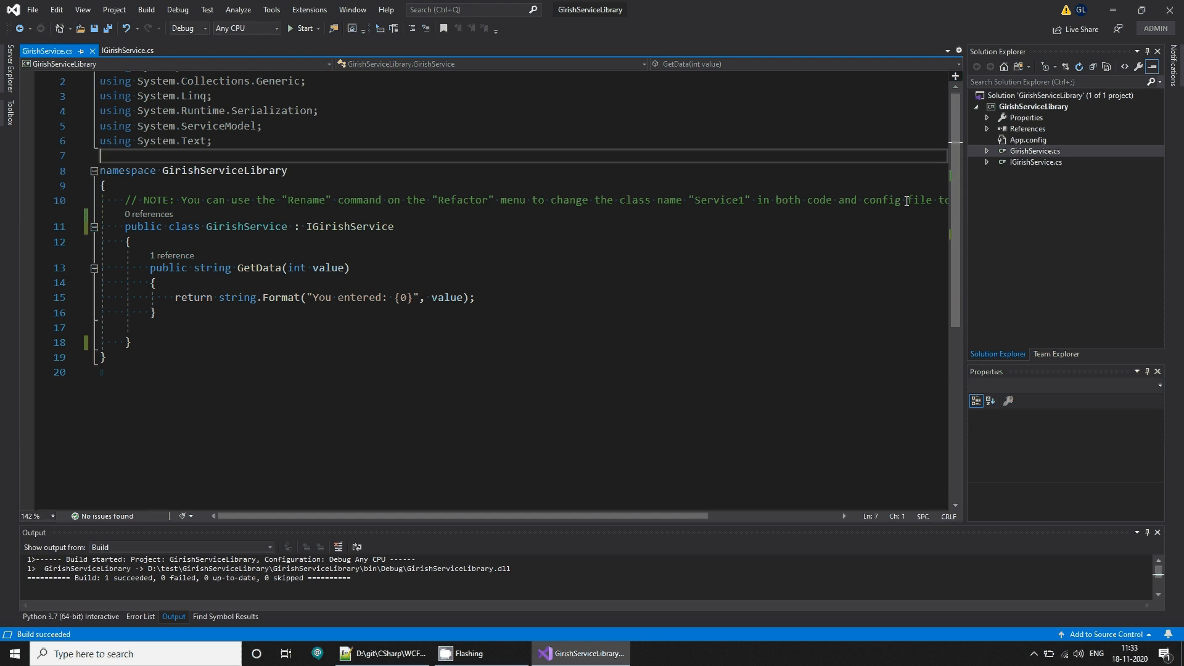
Step: Add a Console App (.NET Framework) project named GirishServiceHost to the solution
{"action": "right_click", "coordinate": [1033, 95]}
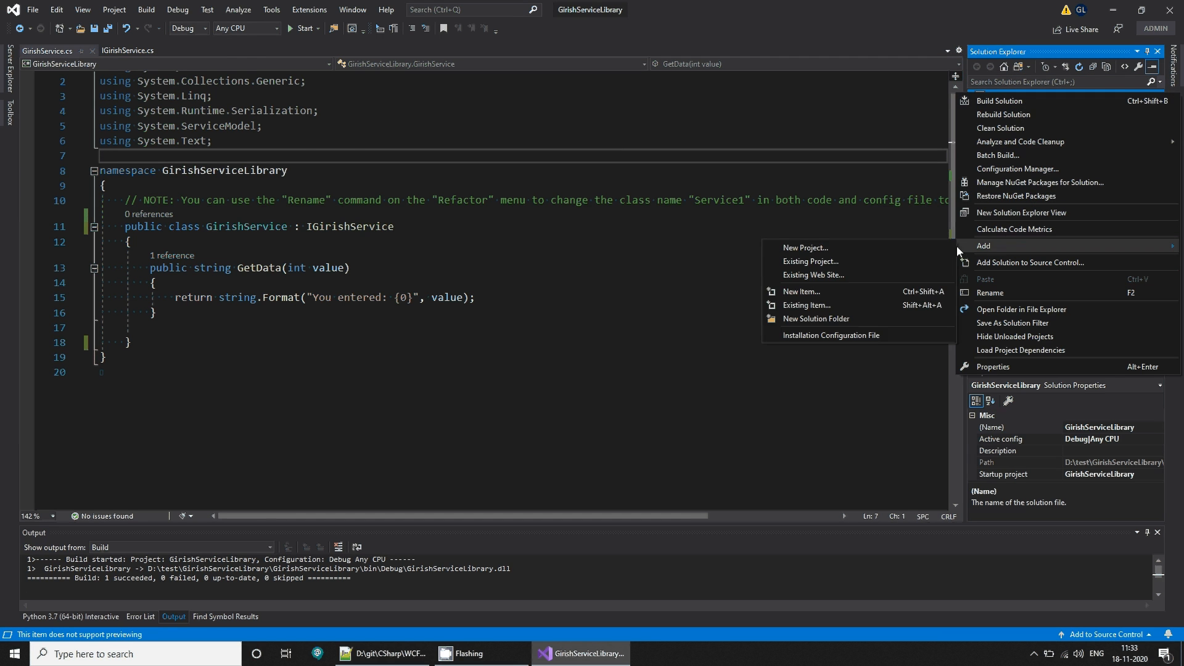
{"action": "left_click", "coordinate": [804, 248]}
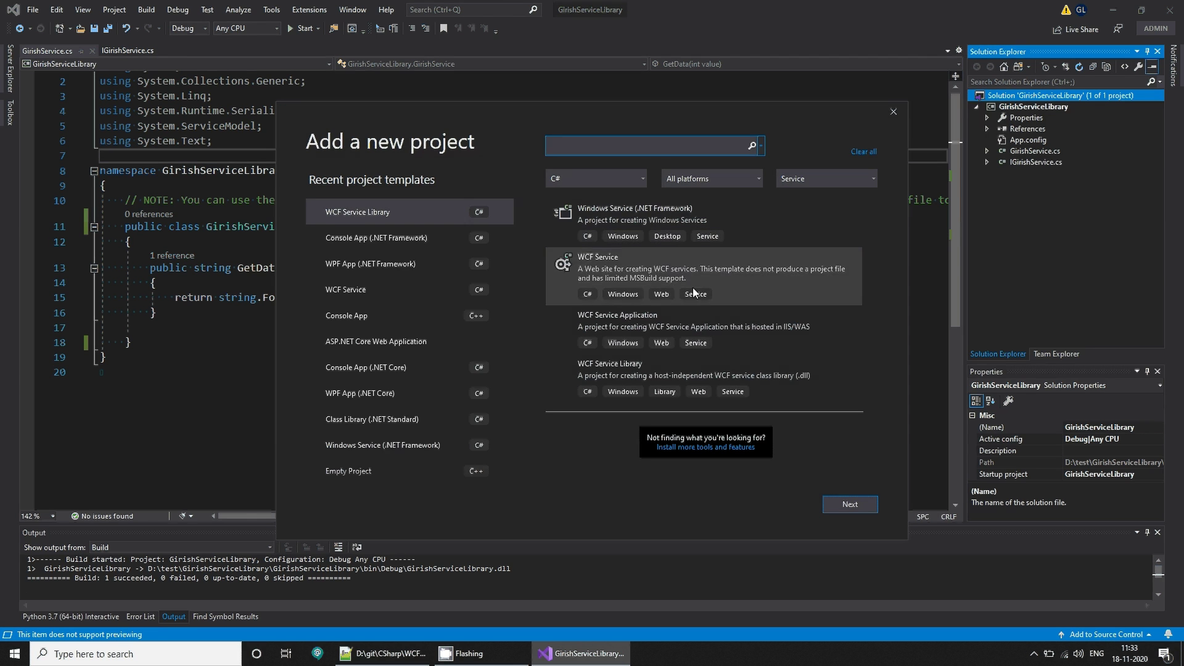
{"action": "left_click", "coordinate": [376, 237]}
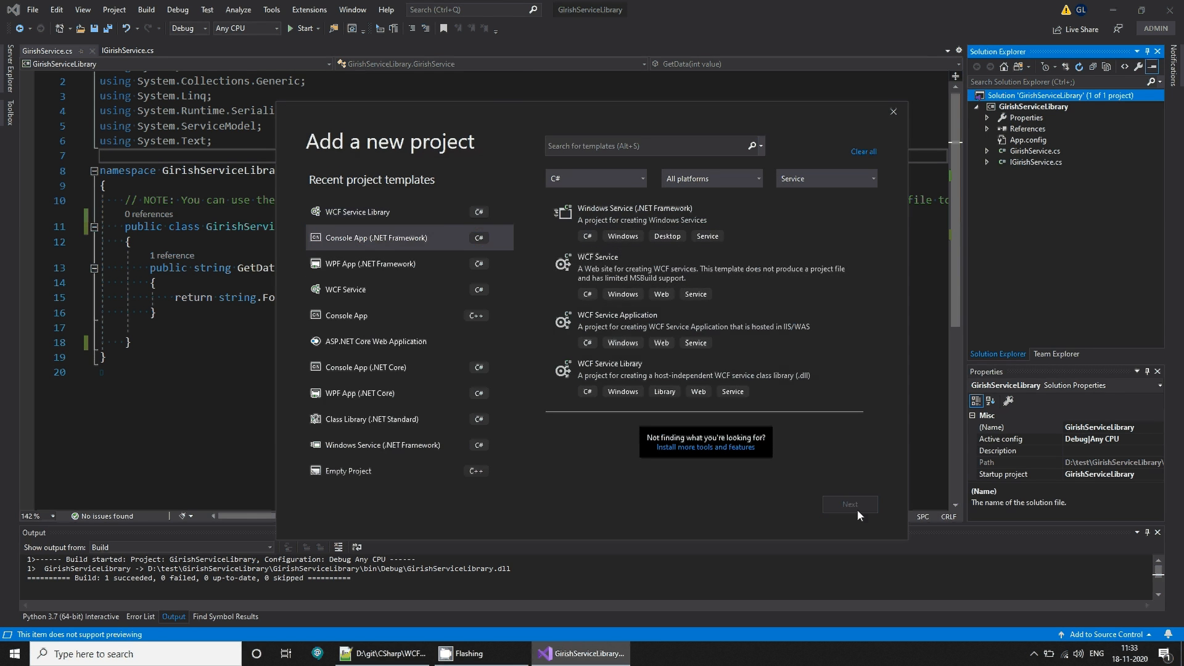
{"action": "left_click", "coordinate": [850, 504]}
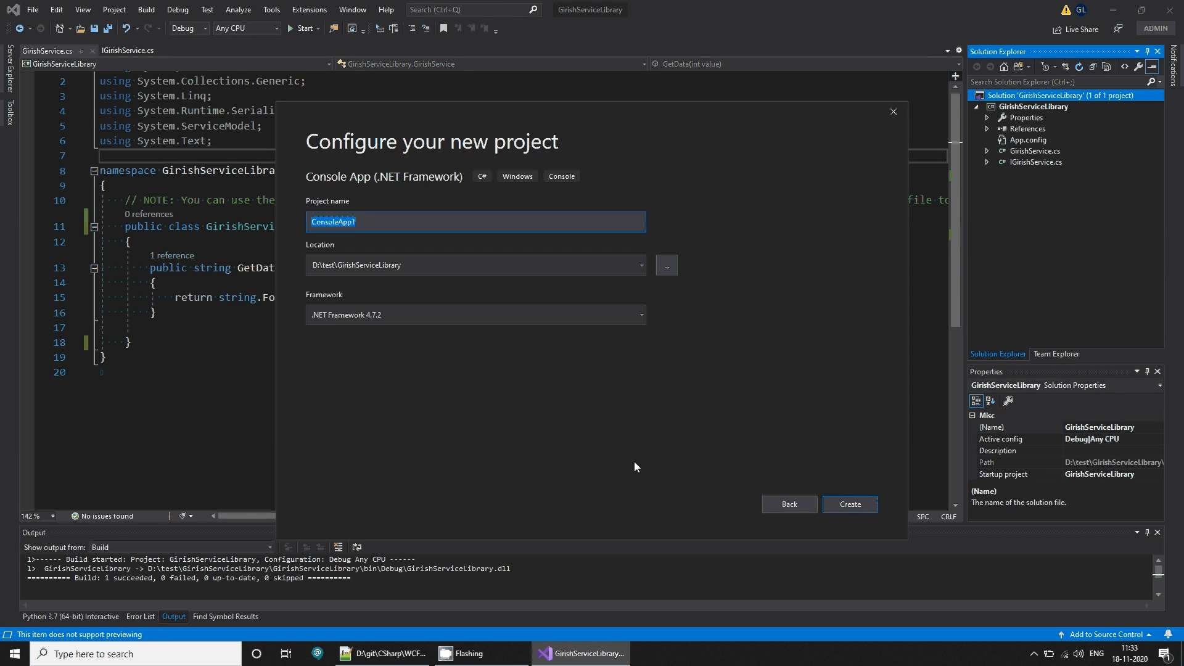
{"action": "type", "text": "GirishService"}
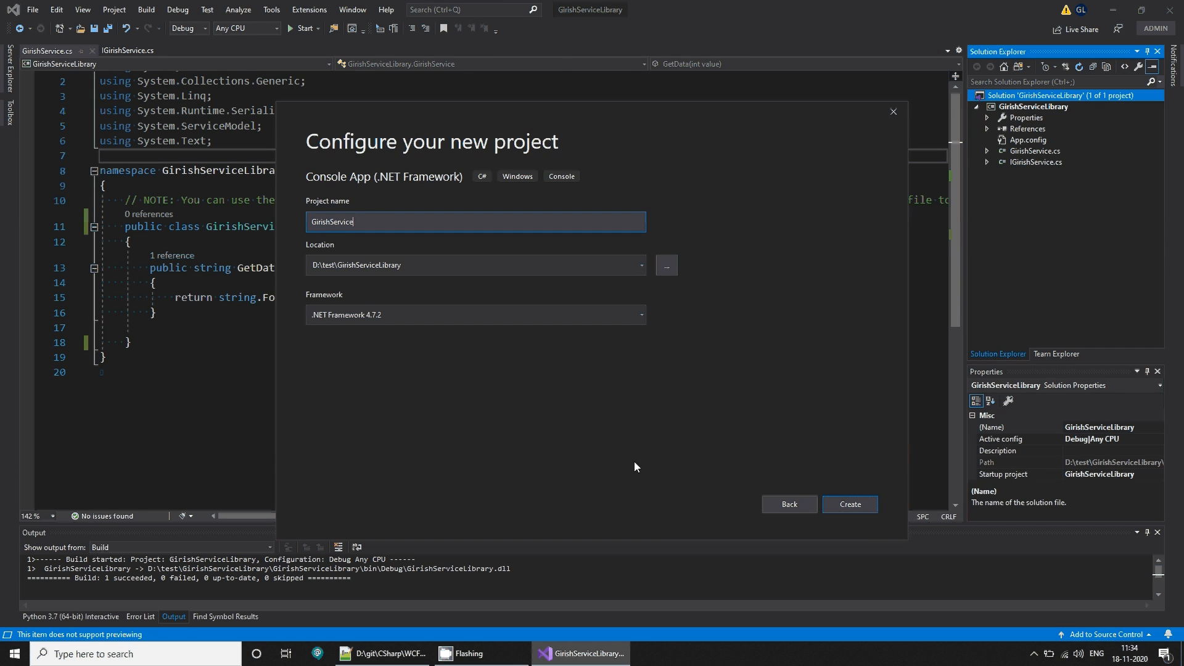
{"action": "type", "text": "Host"}
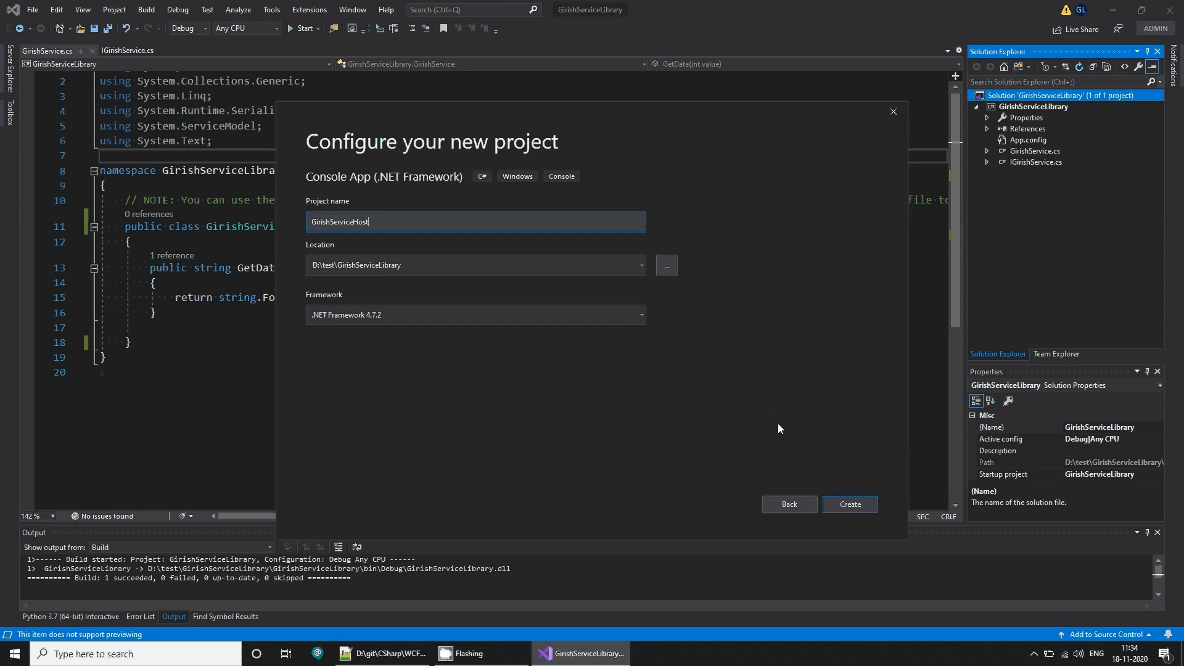
{"action": "left_click", "coordinate": [849, 504]}
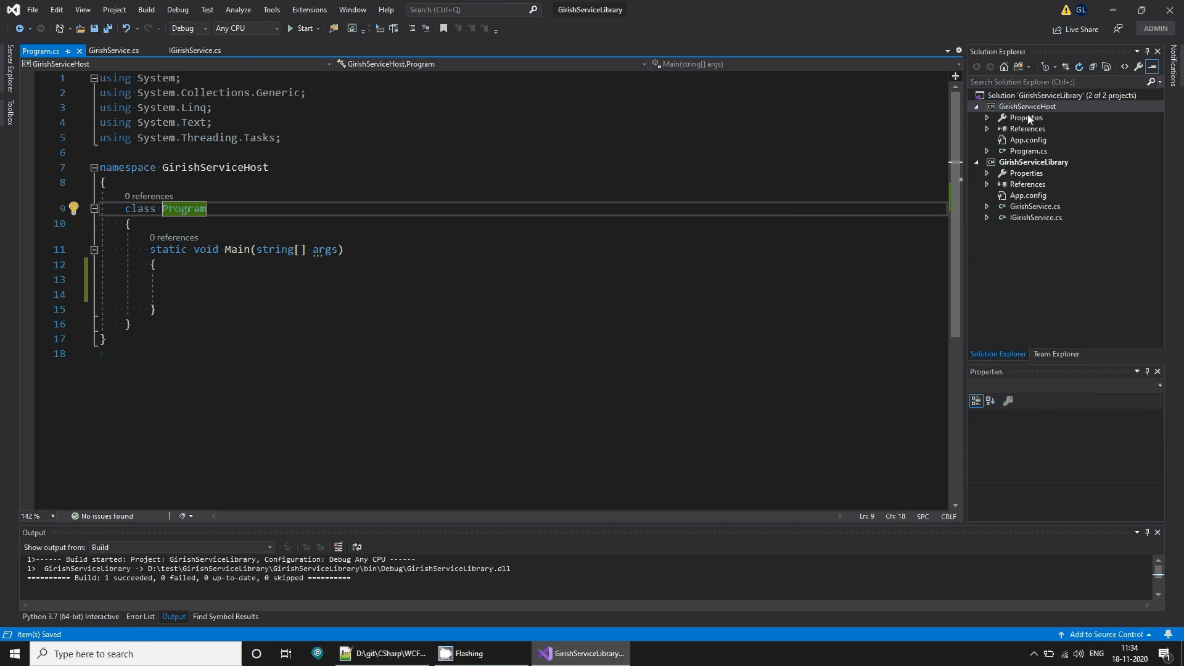
Step: Add a System.ServiceModel assembly reference to GirishServiceHost
{"action": "right_click", "coordinate": [1026, 106]}
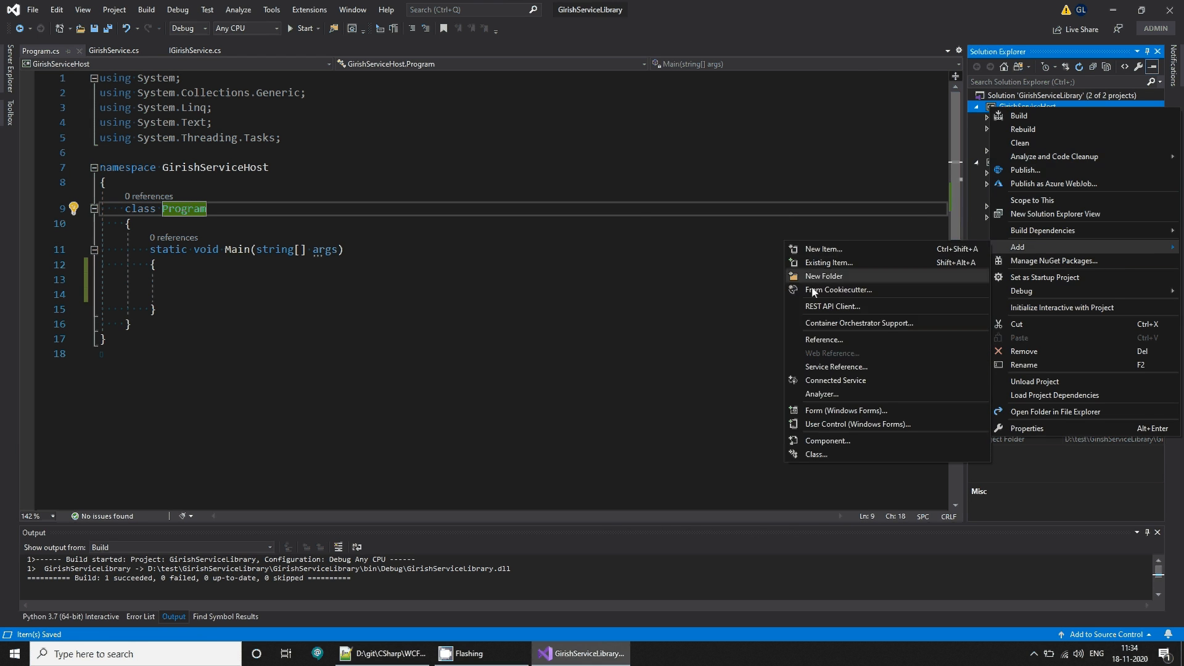
{"action": "left_click", "coordinate": [823, 339]}
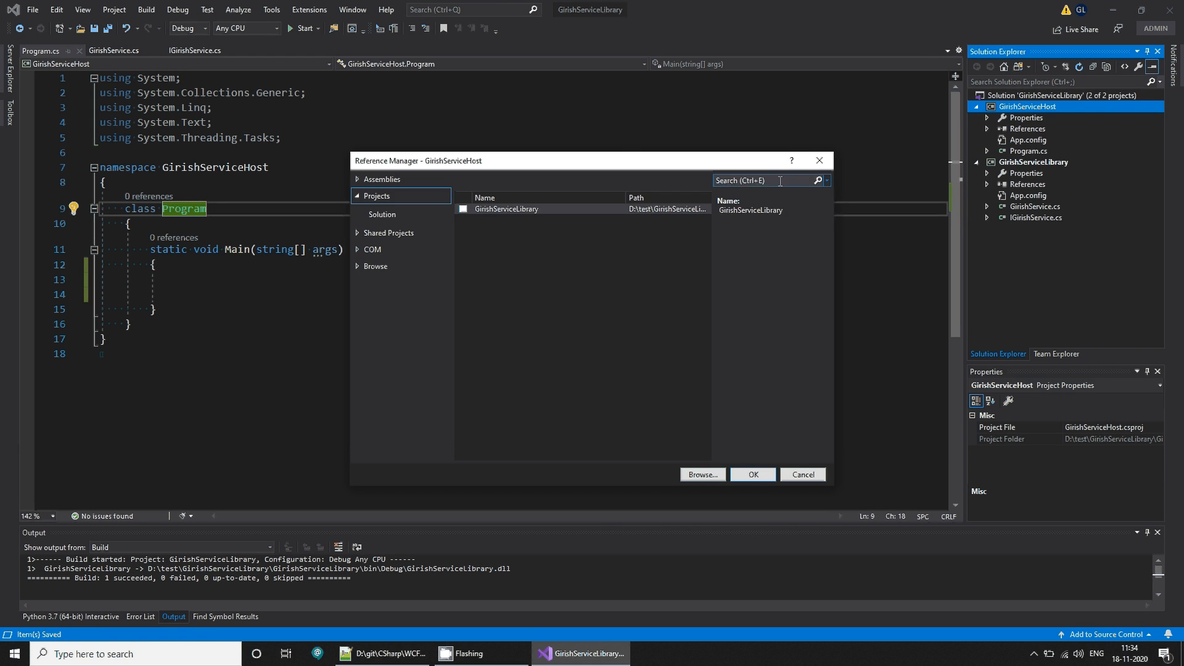
{"action": "type", "text": "servicemodel"}
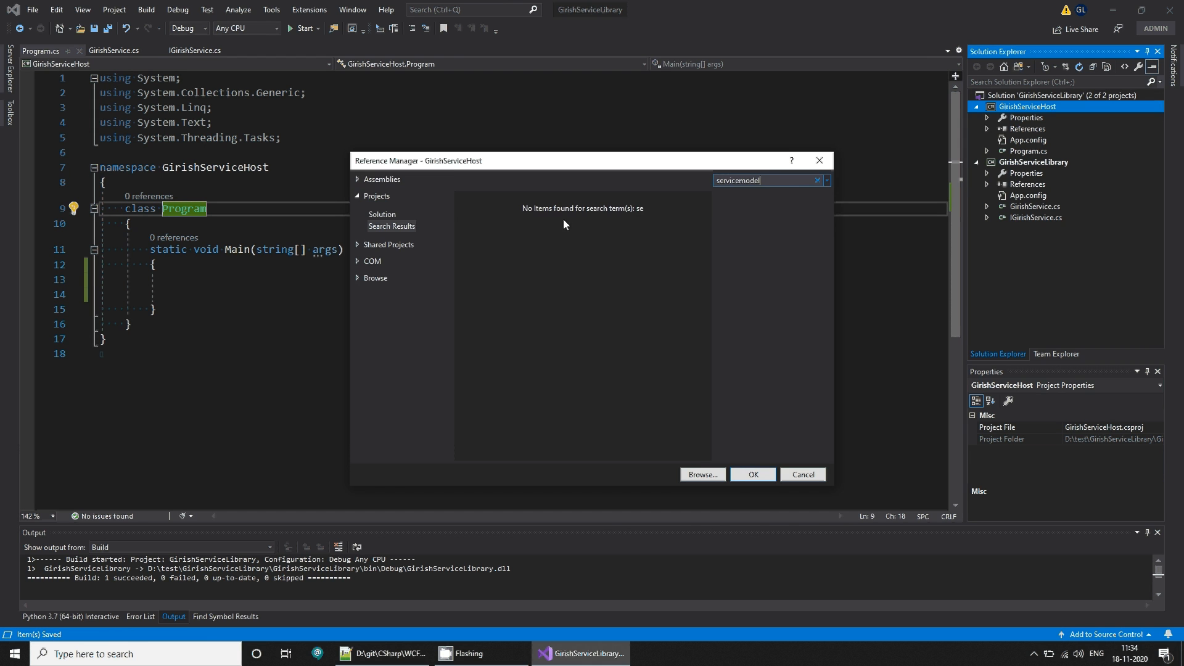
{"action": "left_click", "coordinate": [383, 179]}
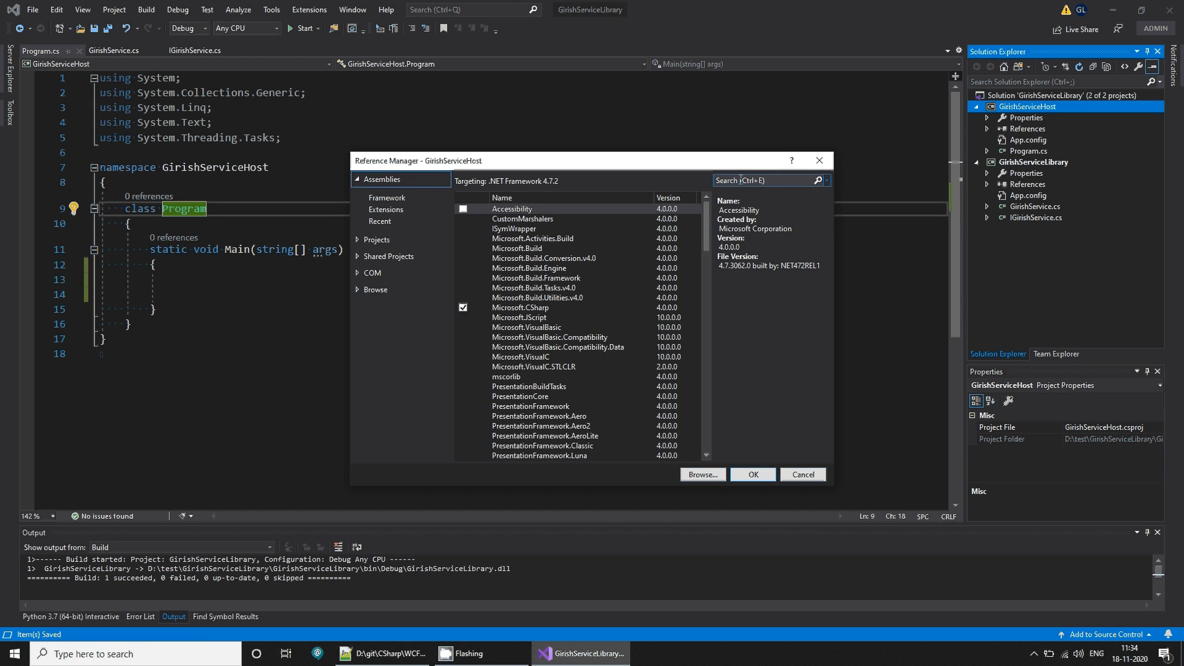
{"action": "type", "text": "servicemodel"}
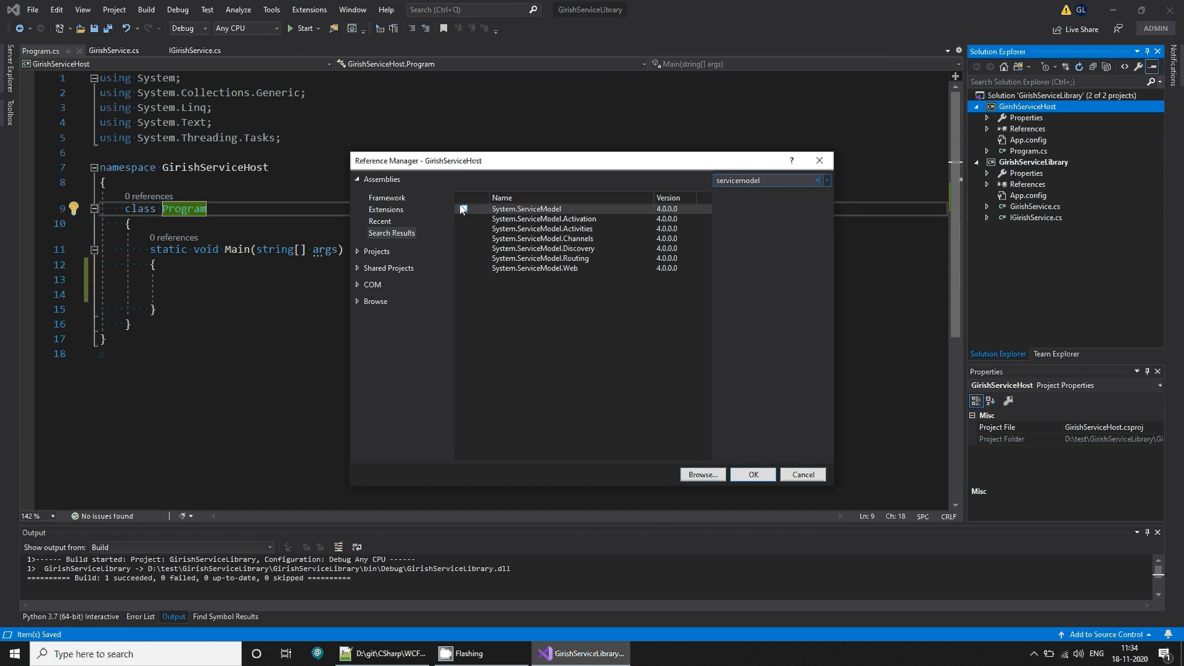
{"action": "left_click", "coordinate": [753, 475]}
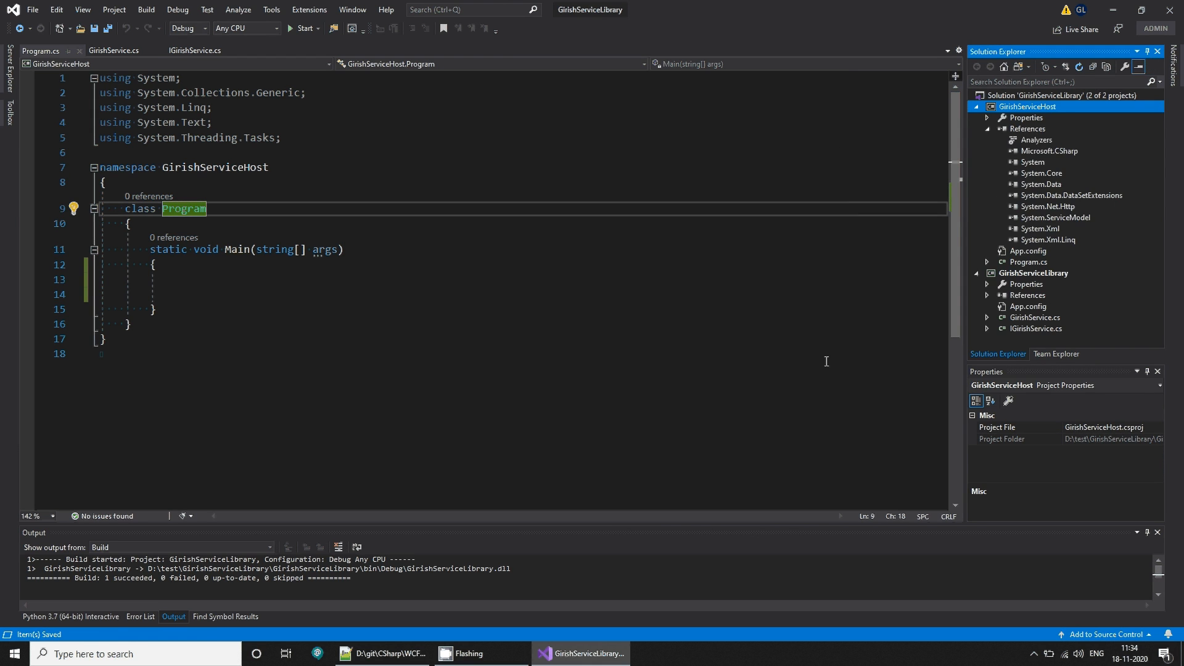
Step: Add a project reference to GirishServiceLibrary in GirishServiceHost
{"action": "right_click", "coordinate": [1028, 128]}
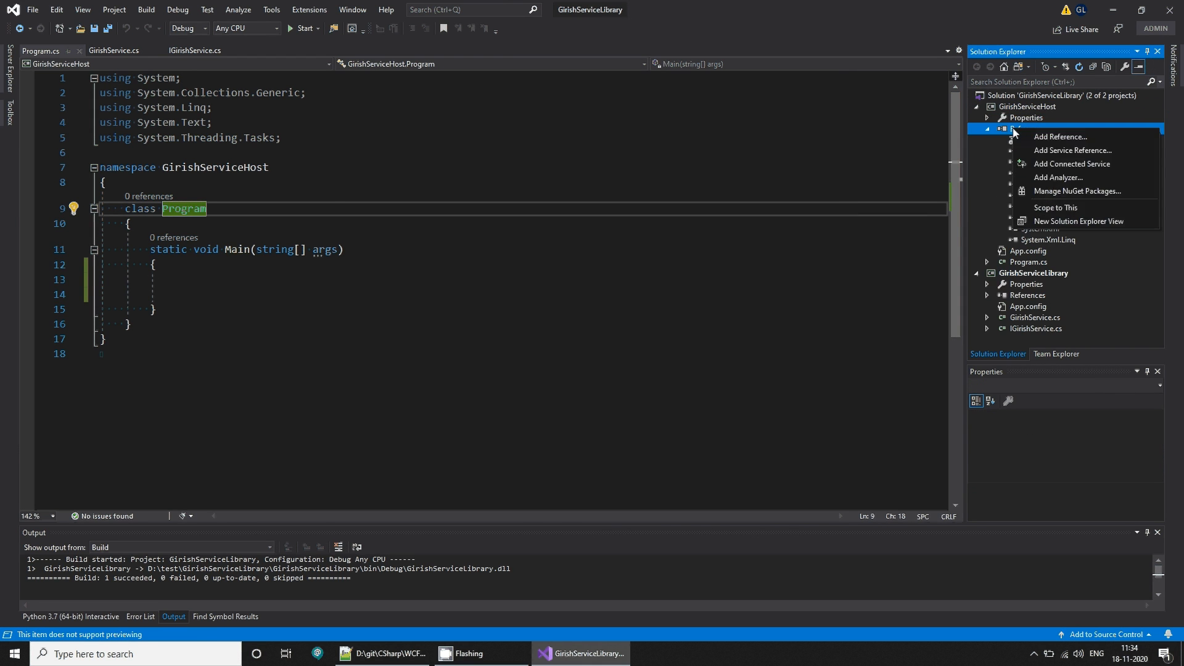
{"action": "left_click", "coordinate": [1060, 136]}
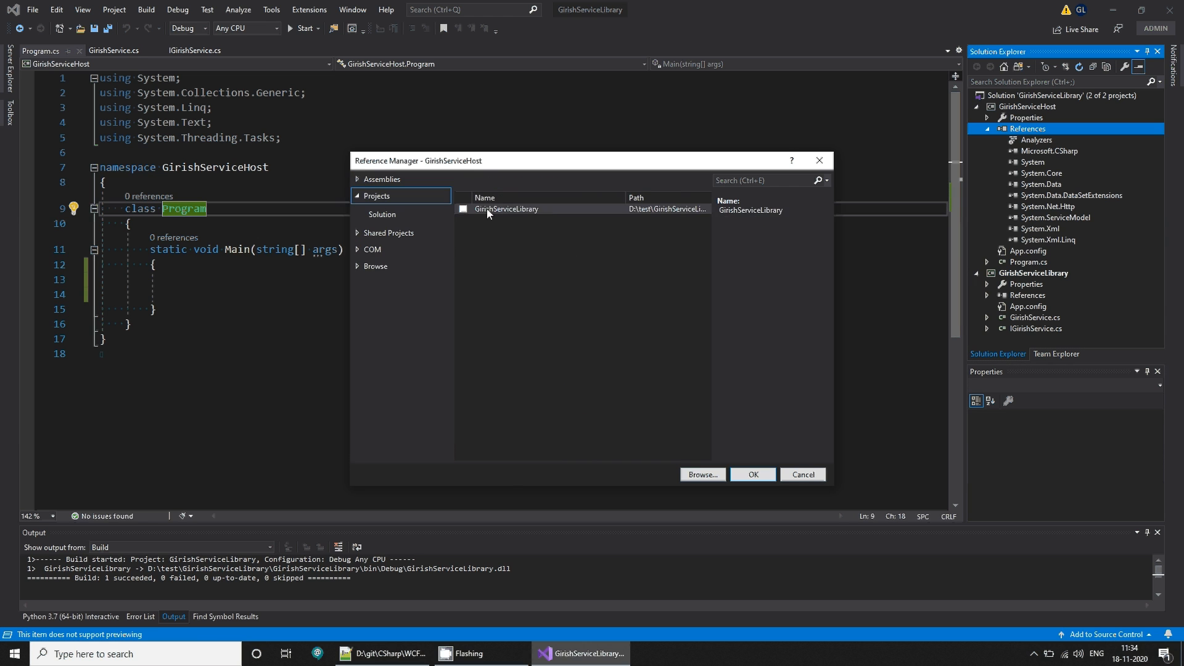
{"action": "left_click", "coordinate": [463, 208]}
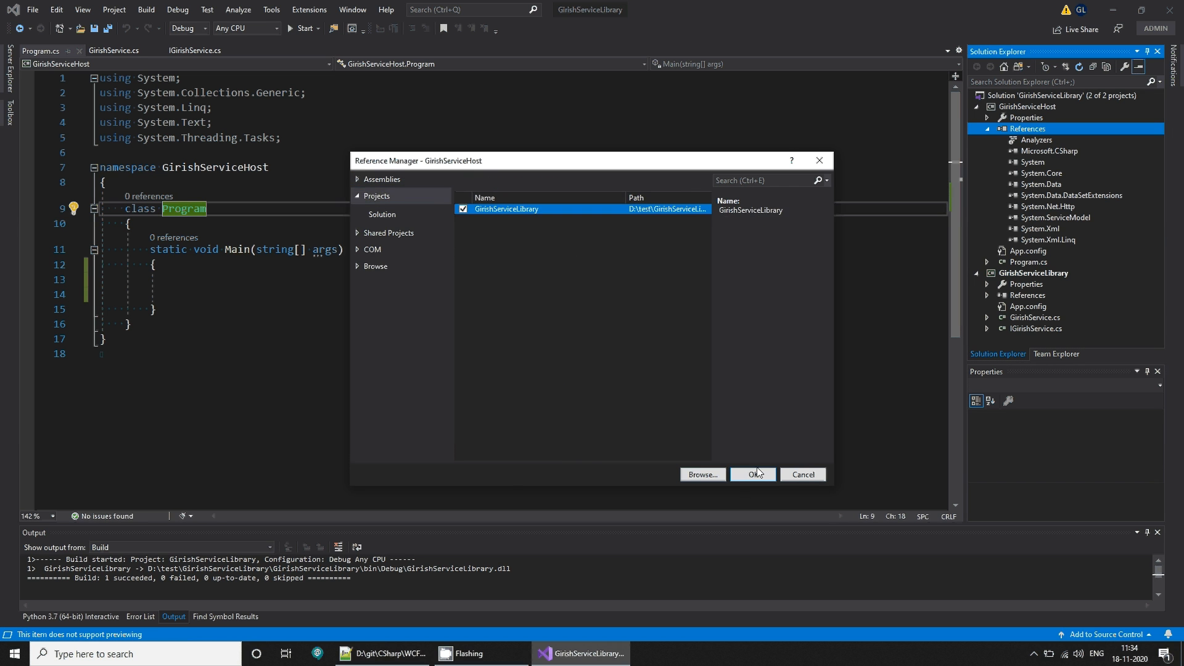
{"action": "left_click", "coordinate": [753, 474]}
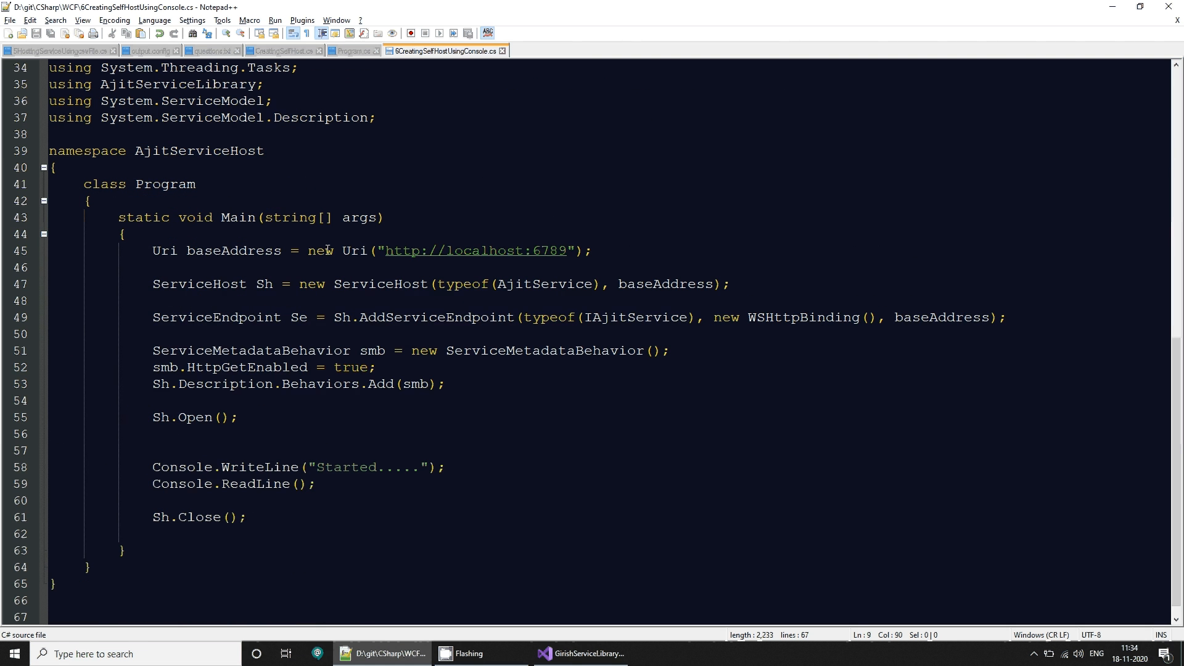
Step: Copy the sample Main body from baseAddress through Sh.Close() in Notepad++
{"action": "left_click_drag", "start_coordinate": [152, 250], "coordinate": [245, 517]}
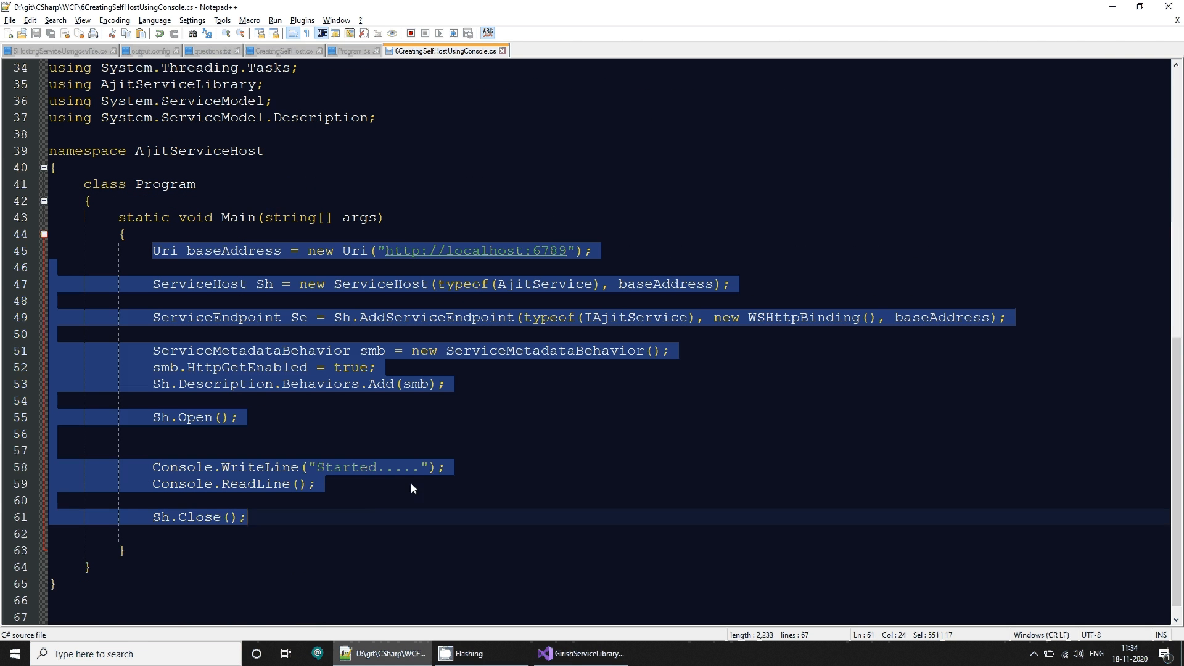
{"action": "left_click", "coordinate": [596, 652]}
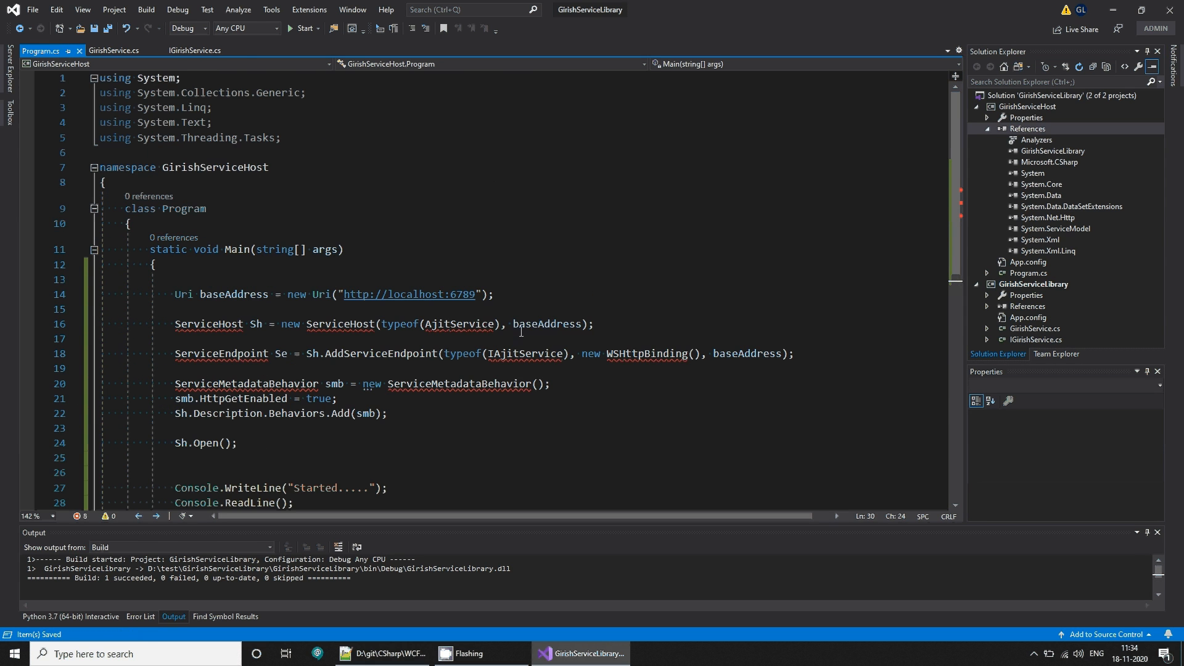
{"action": "mouse_move", "coordinate": [508, 649]}
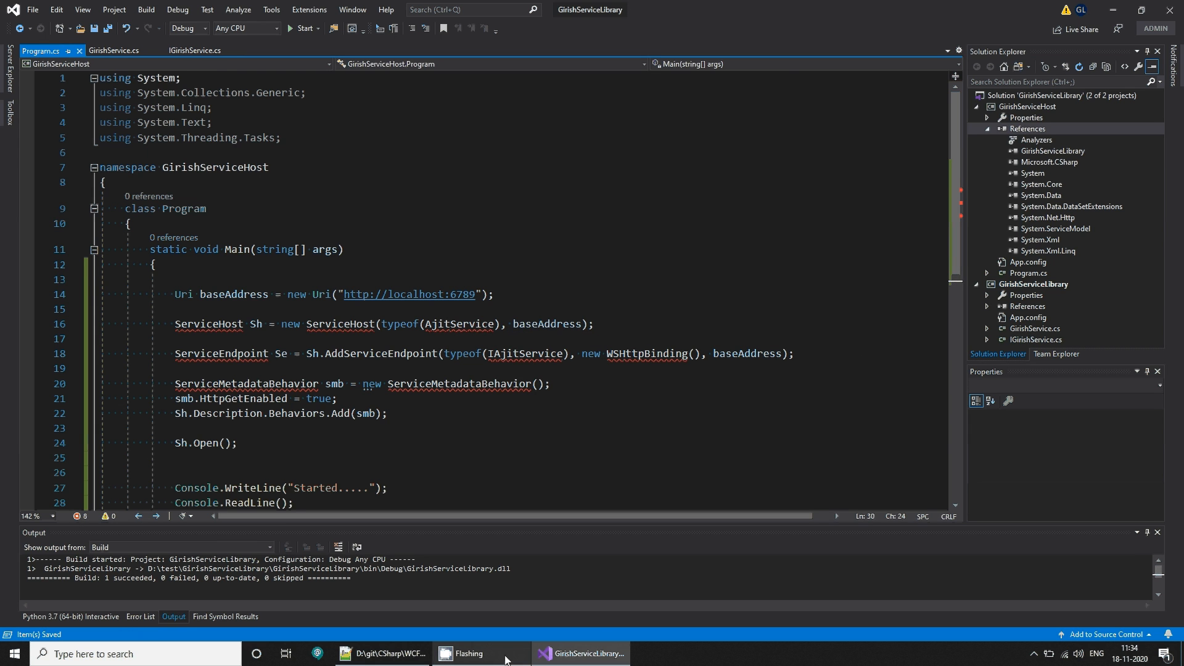
Step: Import GirishServiceLibrary, System.ServiceModel and System.ServiceModel.Description; replace AjitService with GirishService
{"action": "type", "text": "usi"}
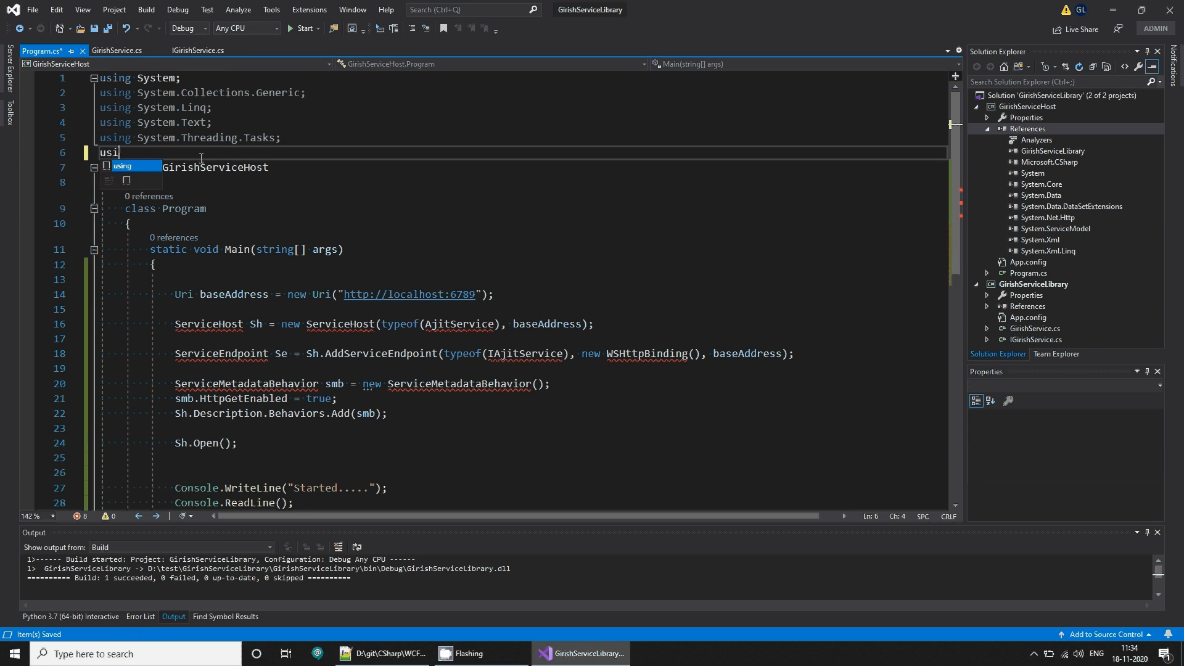
{"action": "type", "text": "GirishServiceLibrary;"}
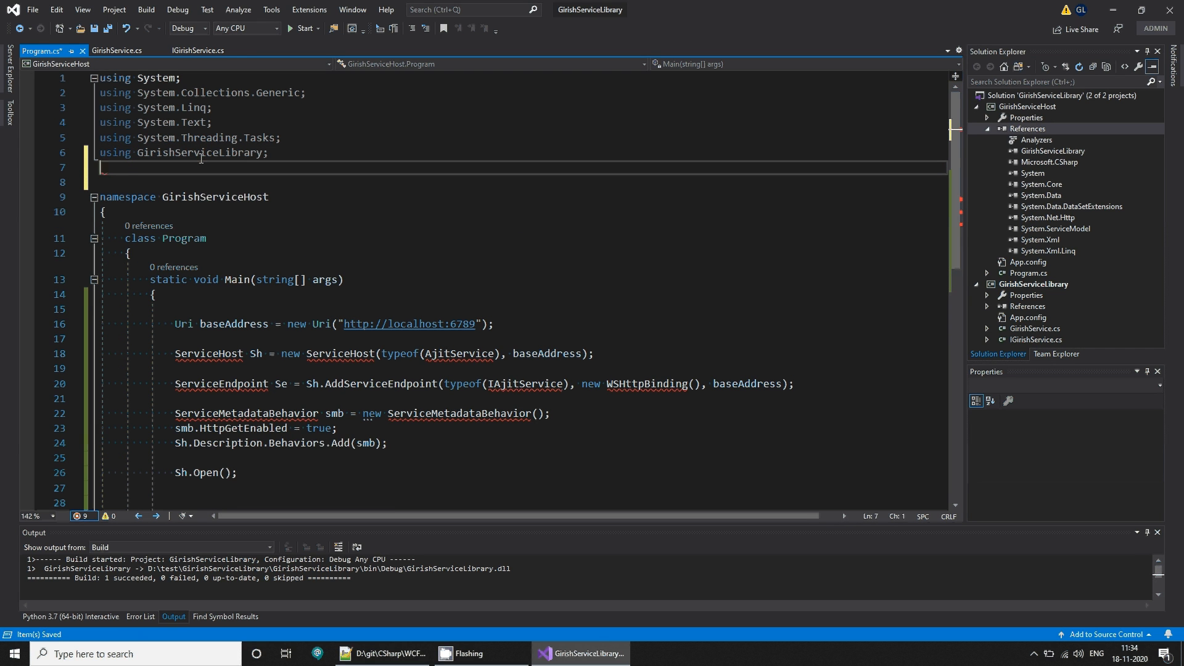
{"action": "type", "text": "using System"}
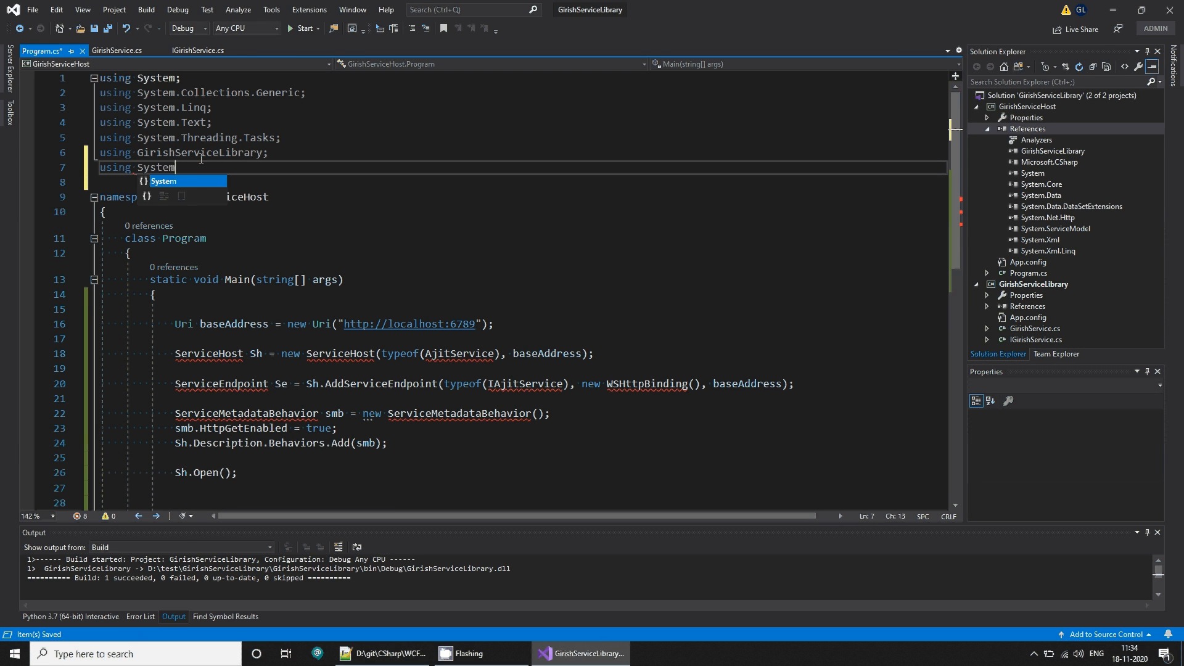
{"action": "type", "text": ".ServiceModel;"}
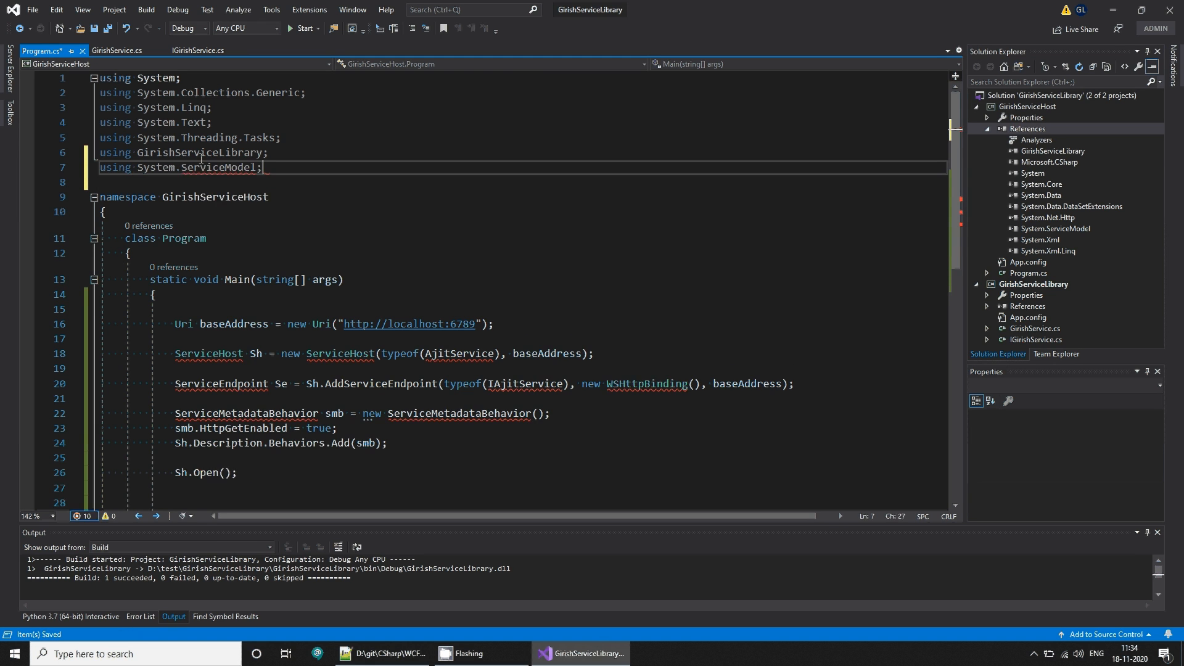
{"action": "type", "text": "using Sys"}
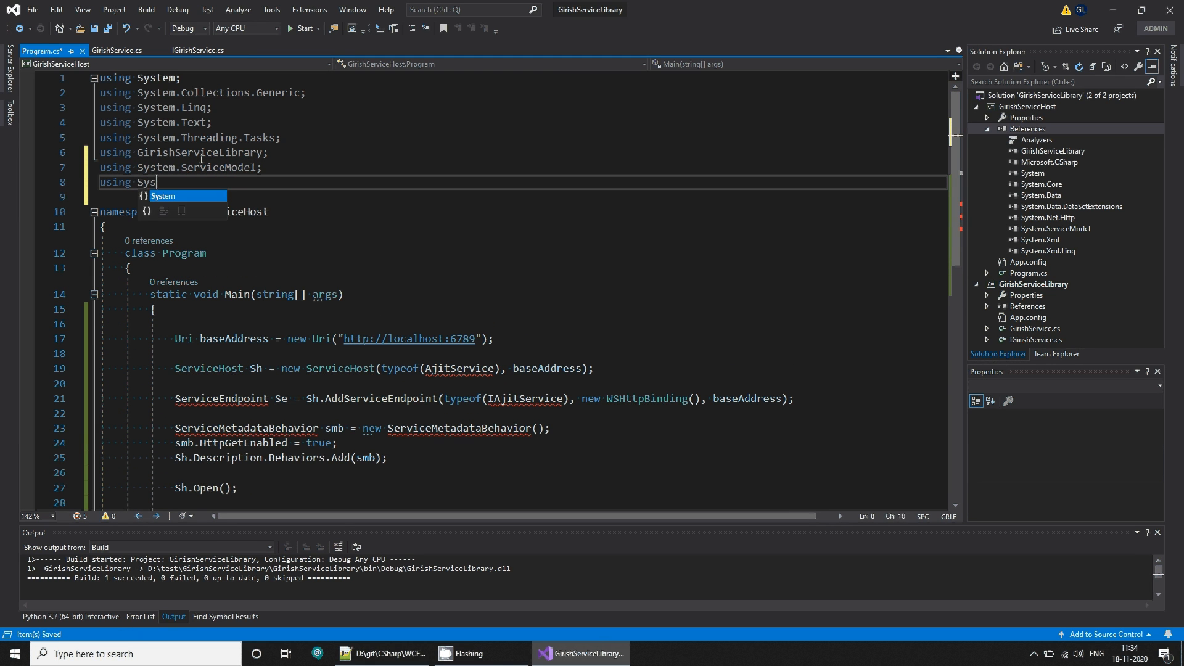
{"action": "type", "text": "System.ServiceModel.d"}
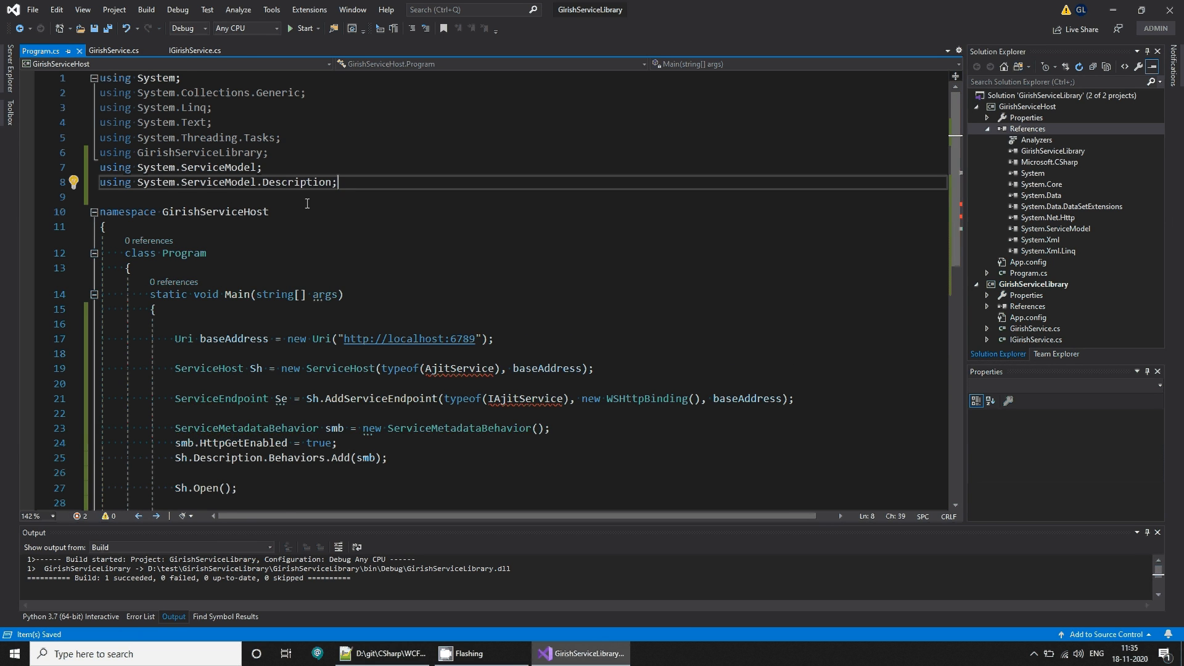
{"action": "double_click", "coordinate": [459, 323]}
{"action": "type", "text": "Girish"}
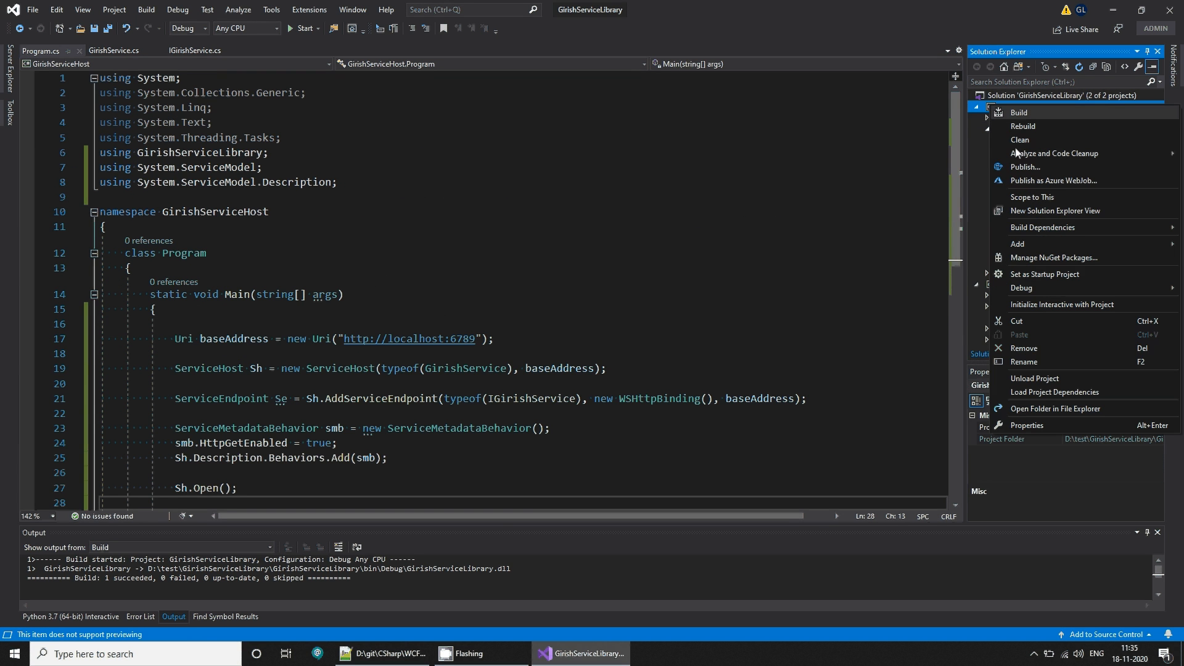
{"action": "mouse_move", "coordinate": [1031, 276]}
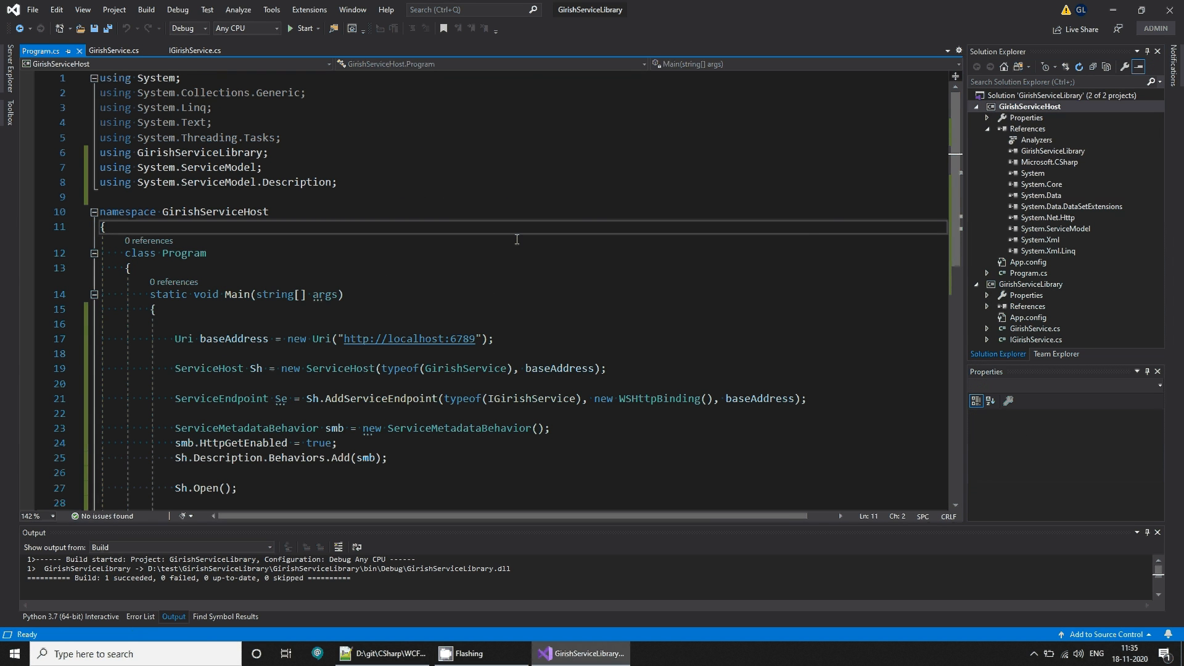
Step: Start the GirishServiceHost project to self-host the service at localhost:6789
{"action": "left_click", "coordinate": [302, 28]}
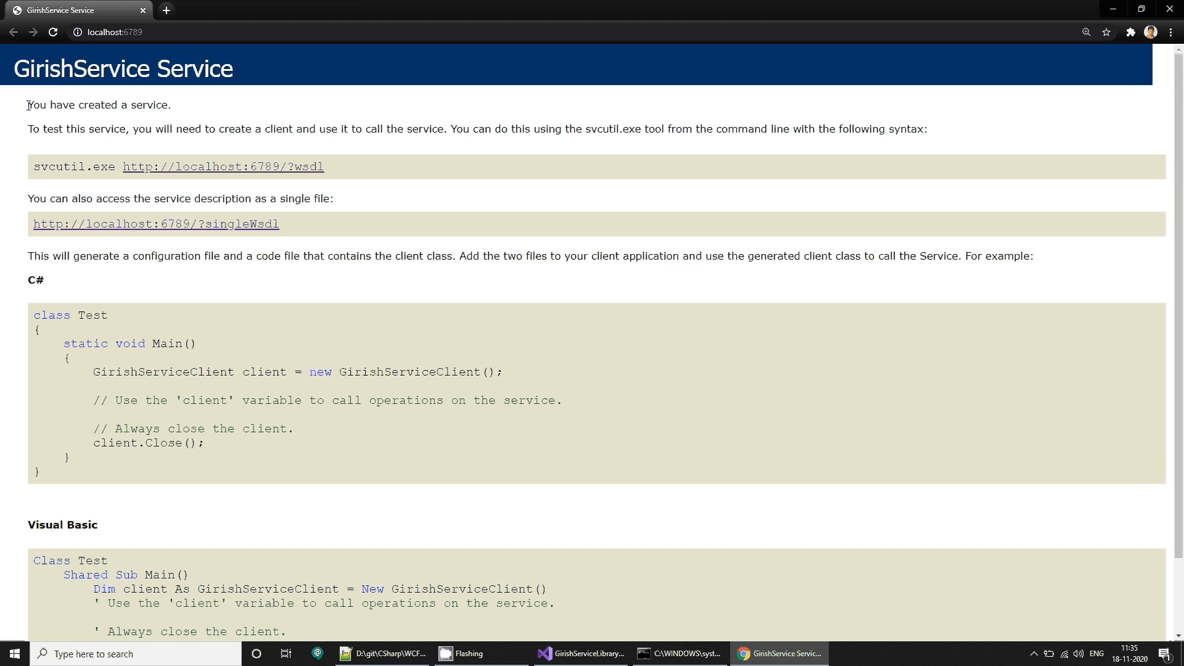
{"action": "mouse_move", "coordinate": [54, 167]}
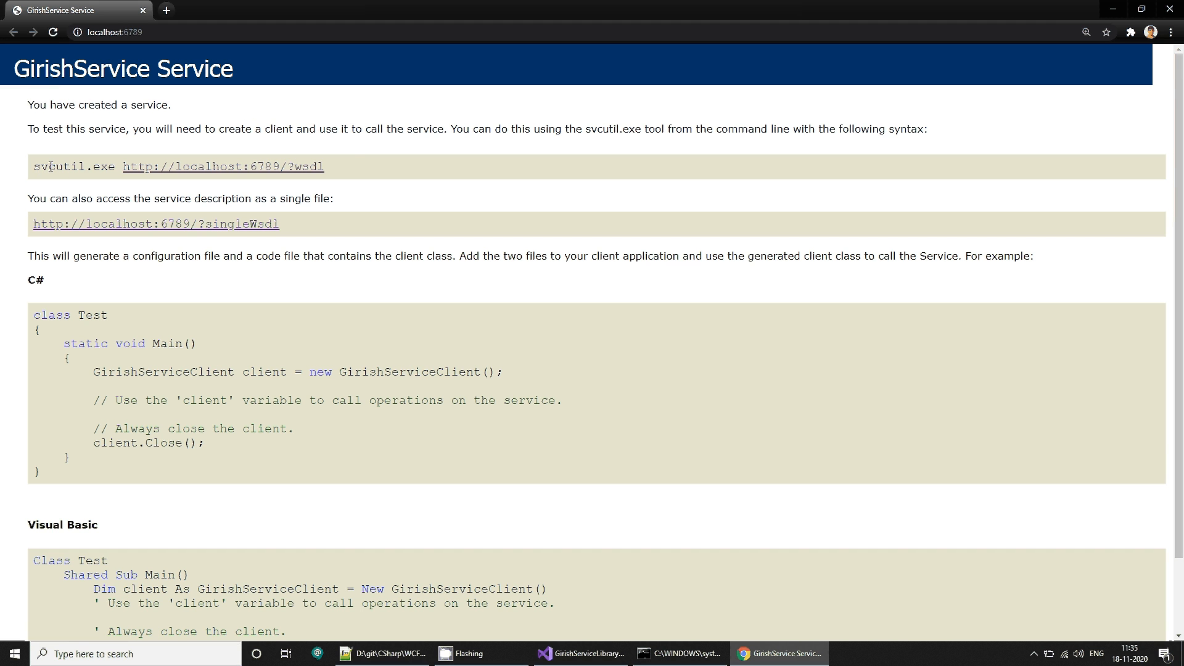
Step: Highlight the svcutil command on the localhost:6789 service page, then bring up the 'Started.....' host console
{"action": "left_click_drag", "start_coordinate": [34, 166], "coordinate": [325, 166]}
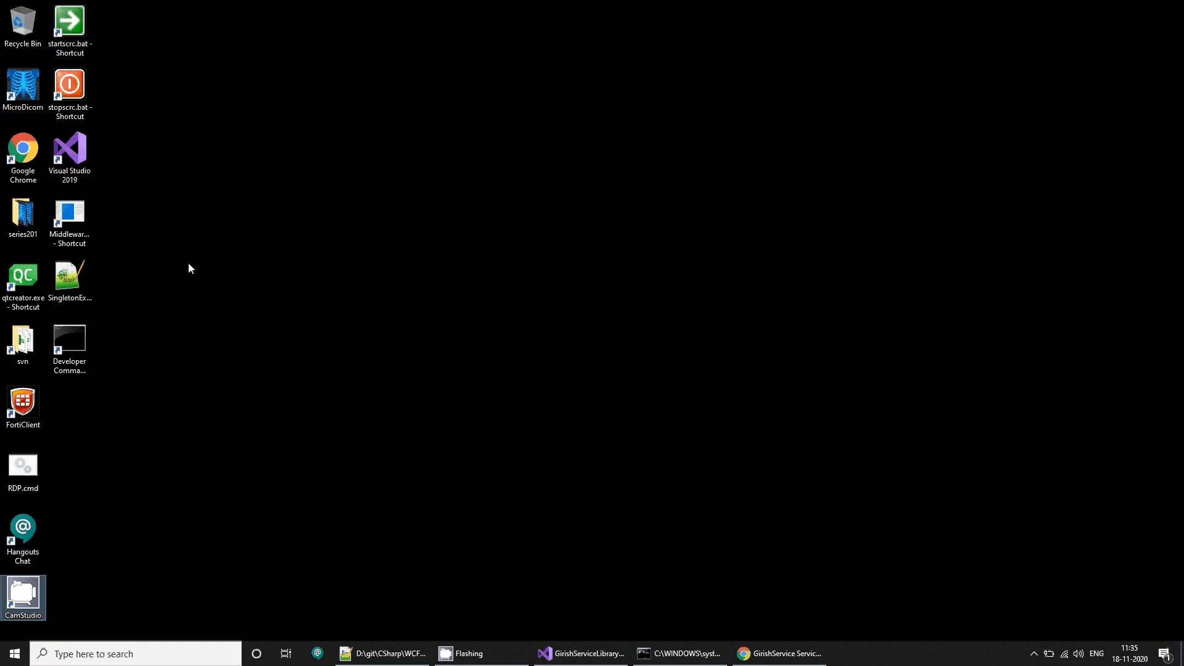
{"action": "left_click", "coordinate": [70, 275]}
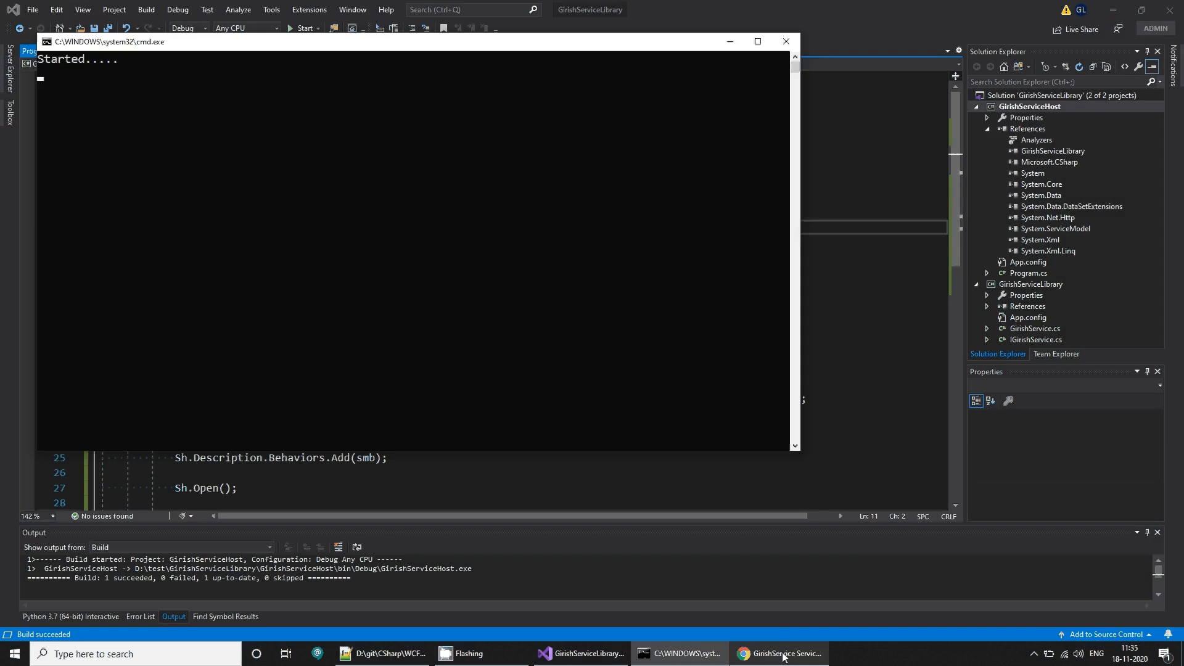
{"action": "left_click", "coordinate": [784, 653]}
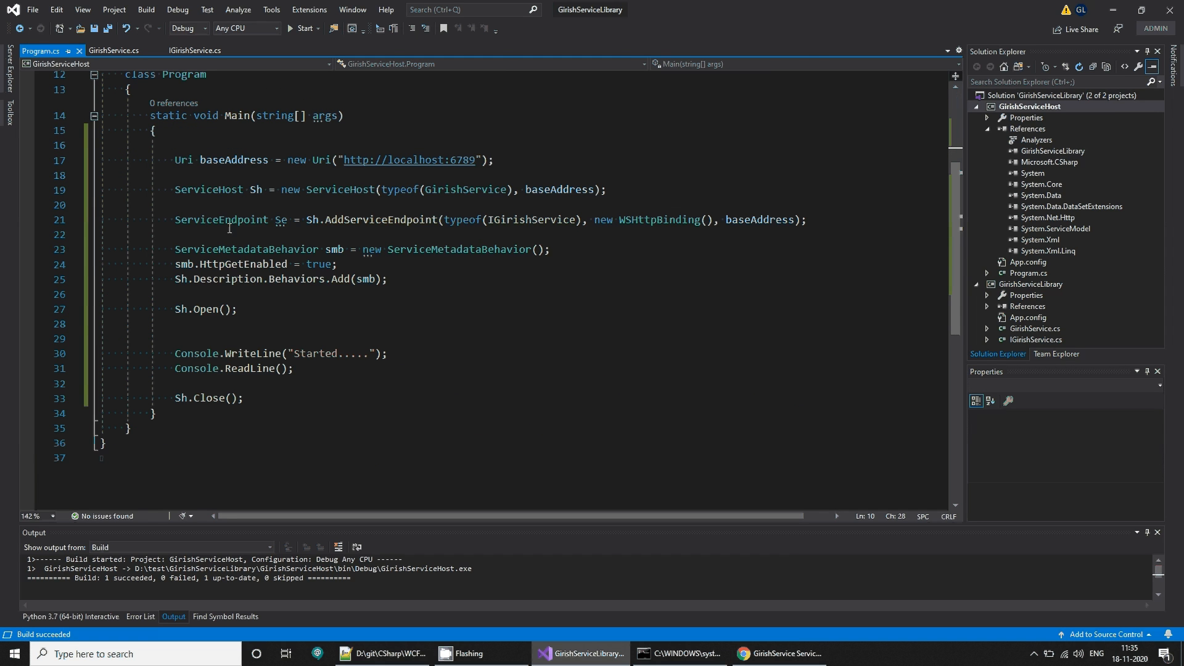
Step: Collapse the GirishServiceLibrary project and select its reference in Solution Explorer
{"action": "left_click", "coordinate": [1030, 284]}
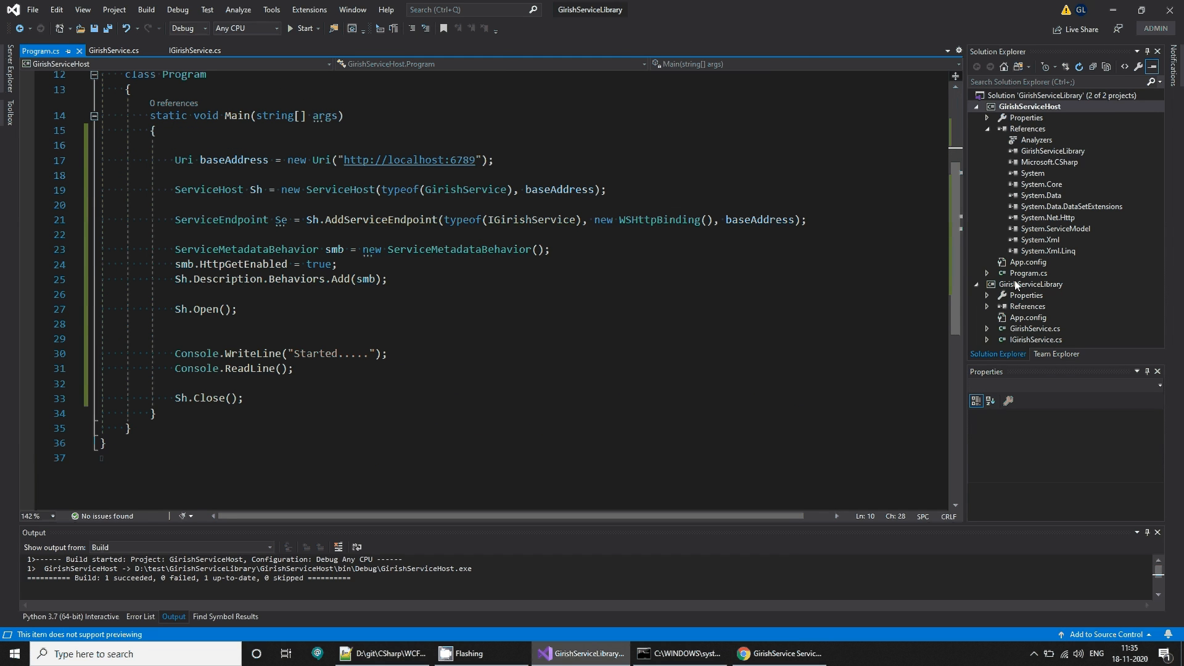
{"action": "left_click", "coordinate": [1029, 106]}
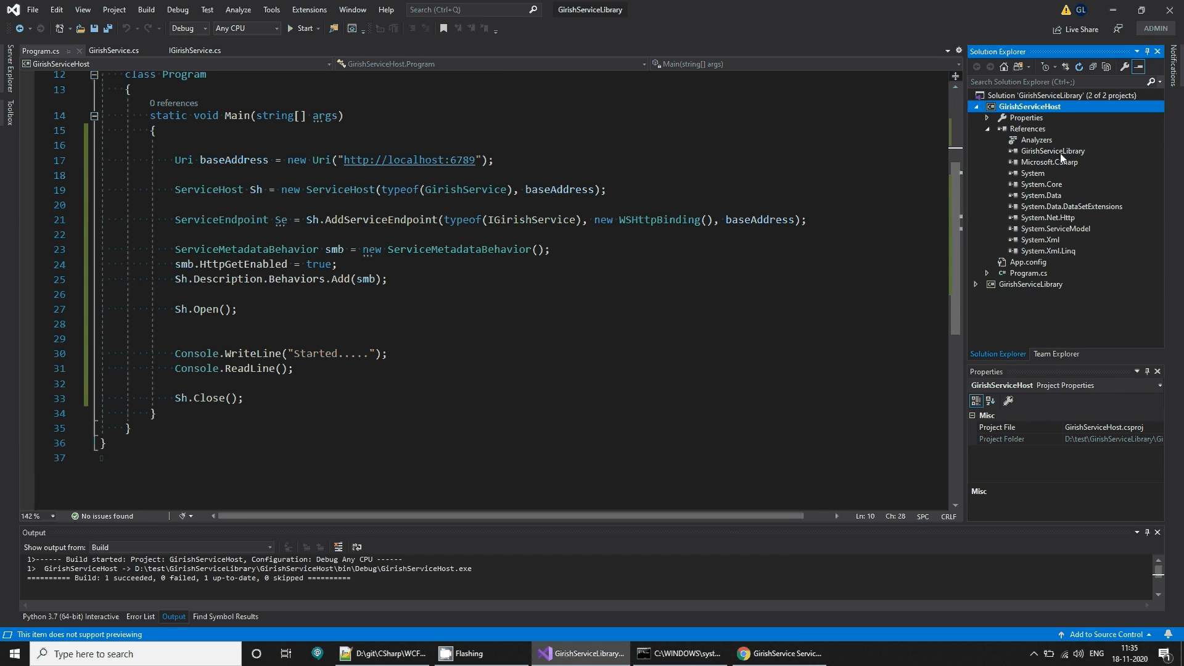
{"action": "left_click", "coordinate": [1053, 150]}
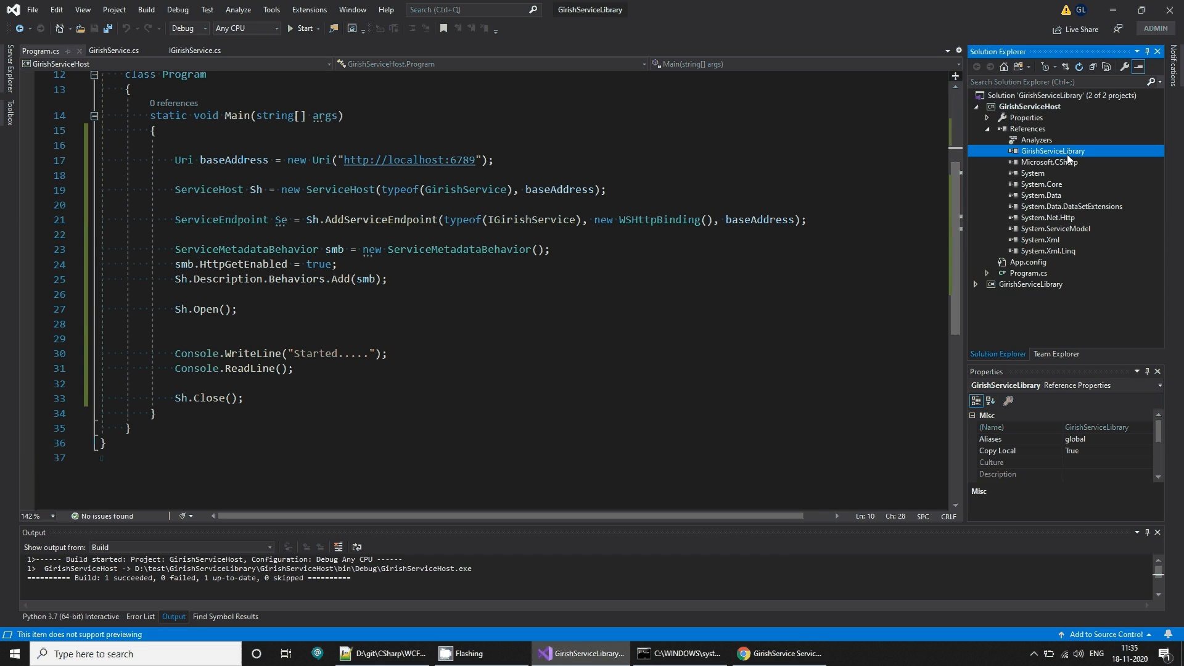
{"action": "mouse_move", "coordinate": [1069, 240]}
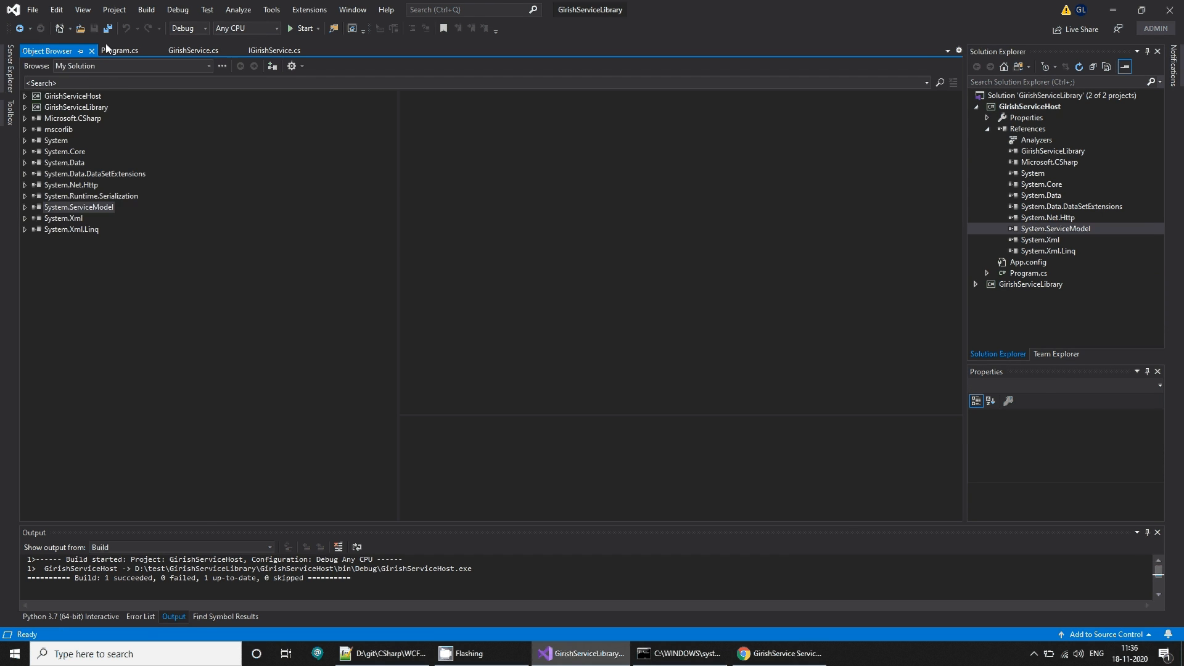
Step: Review Program.cs, highlighting ServiceEndpoint, IGirishService, WSHttpBinding and the smb metadata behaviour
{"action": "left_click", "coordinate": [121, 50]}
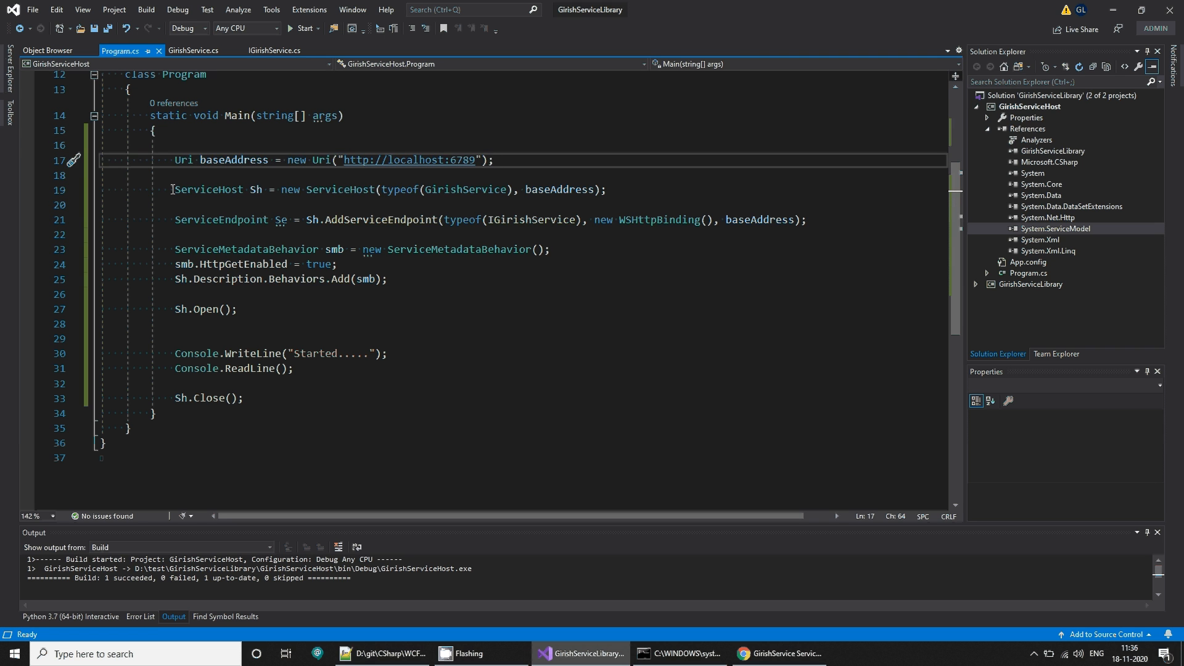
{"action": "double_click", "coordinate": [465, 189]}
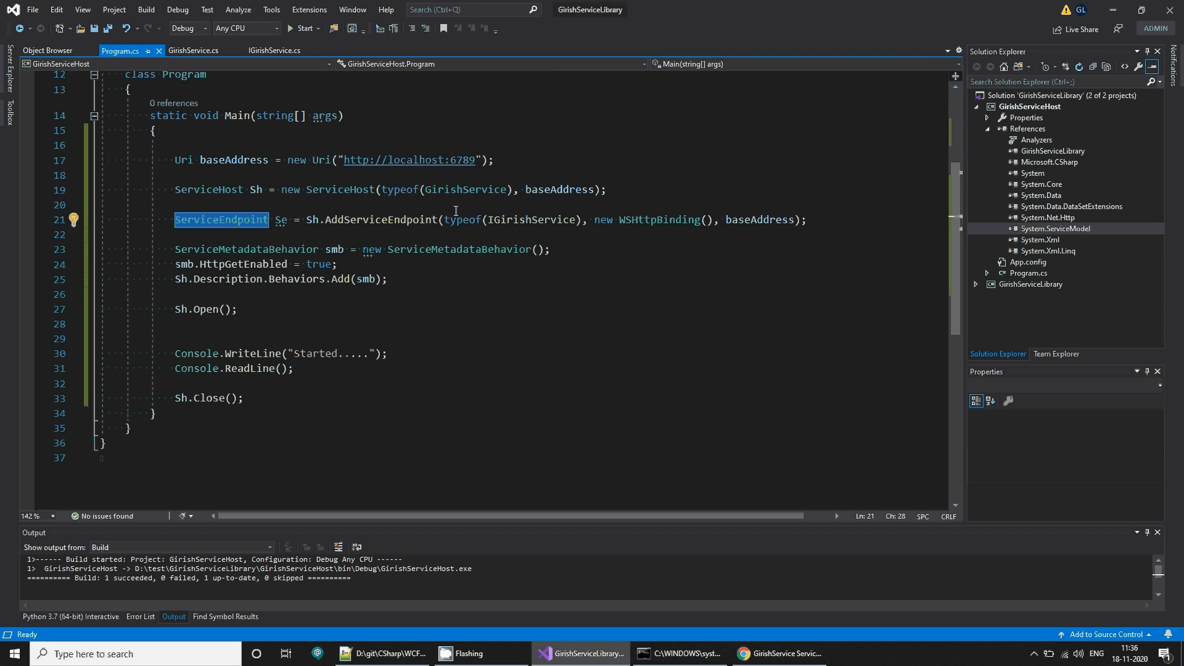
{"action": "mouse_move", "coordinate": [534, 220]}
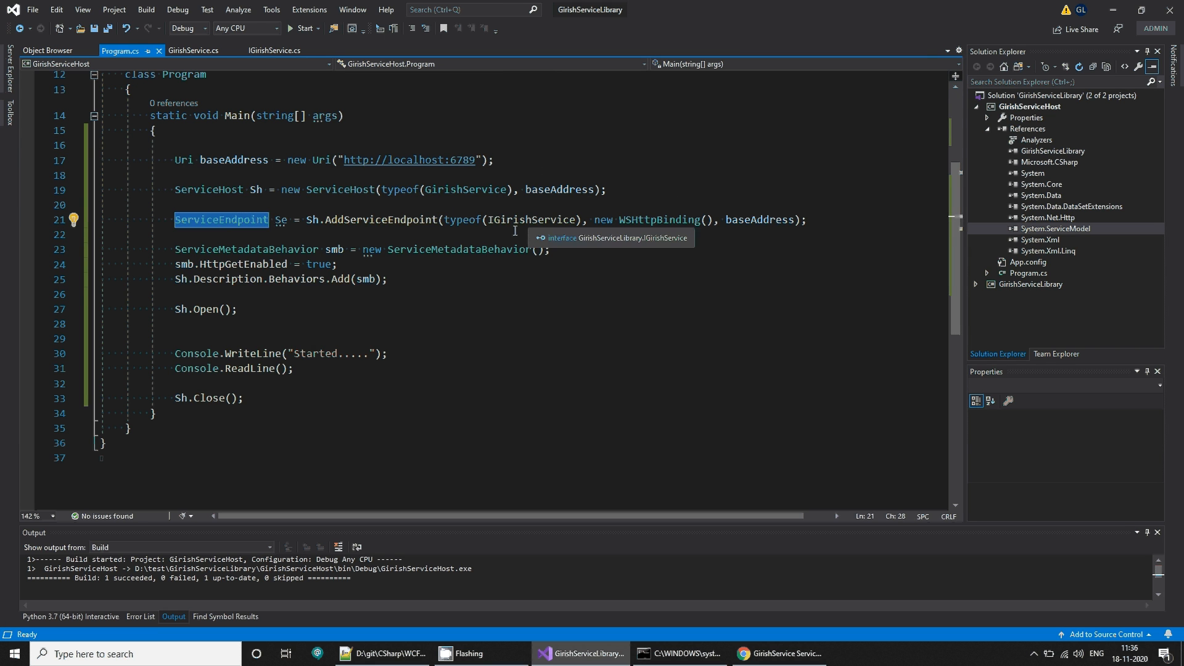
{"action": "double_click", "coordinate": [532, 219]}
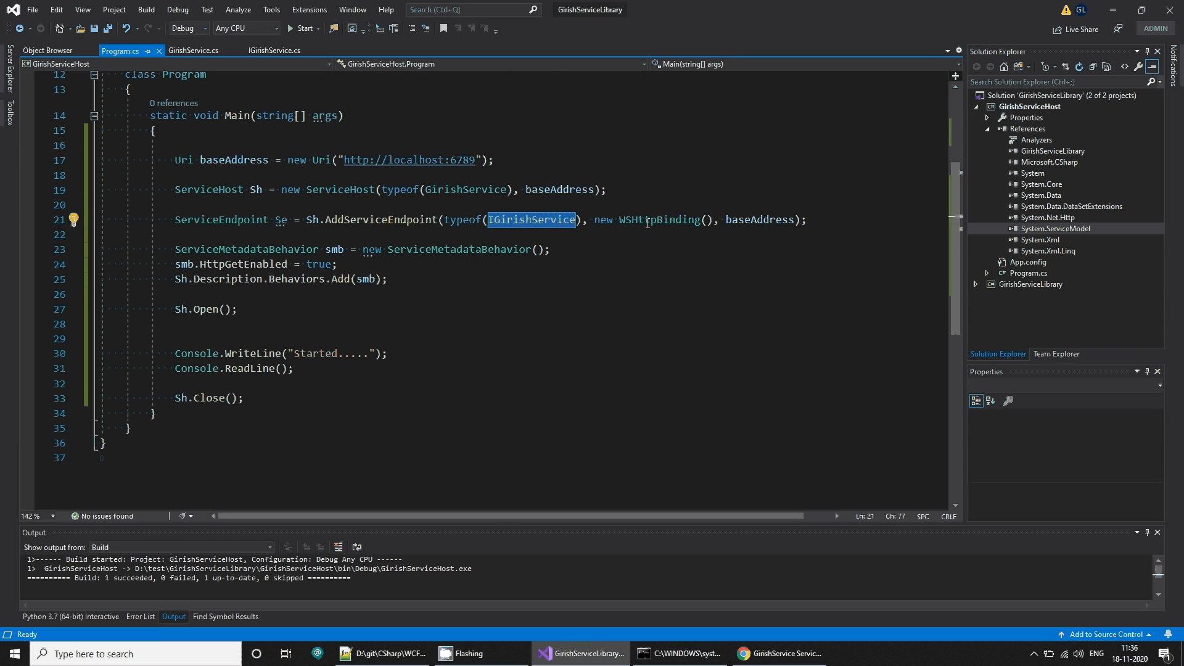
{"action": "double_click", "coordinate": [760, 220]}
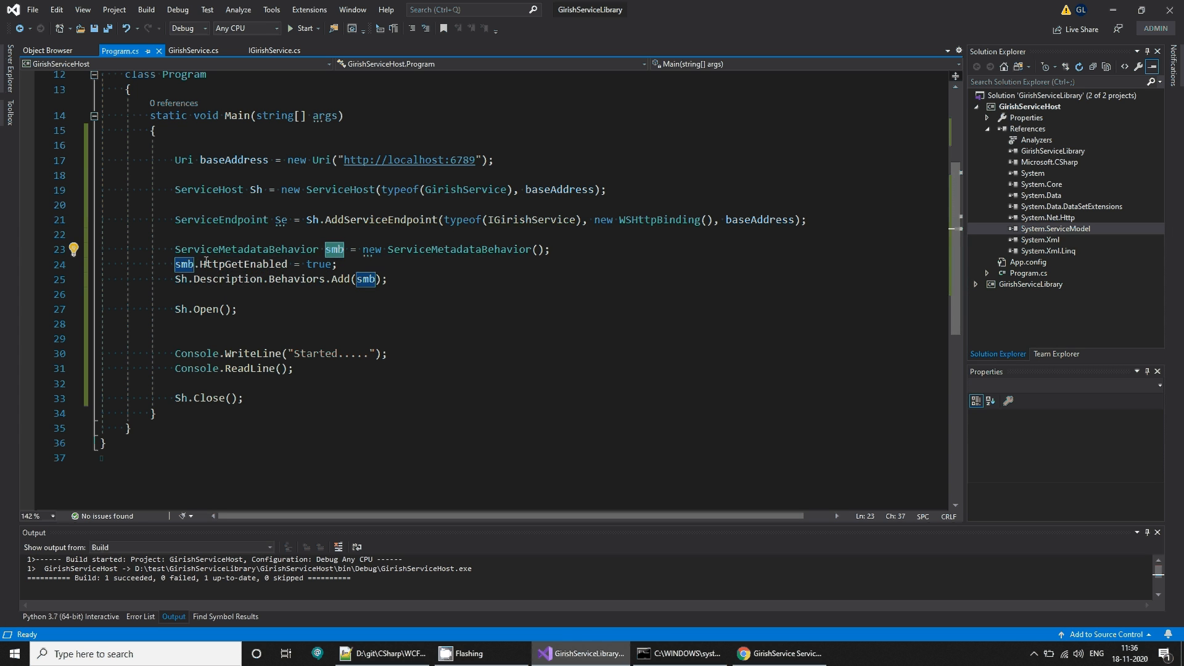
{"action": "double_click", "coordinate": [228, 278]}
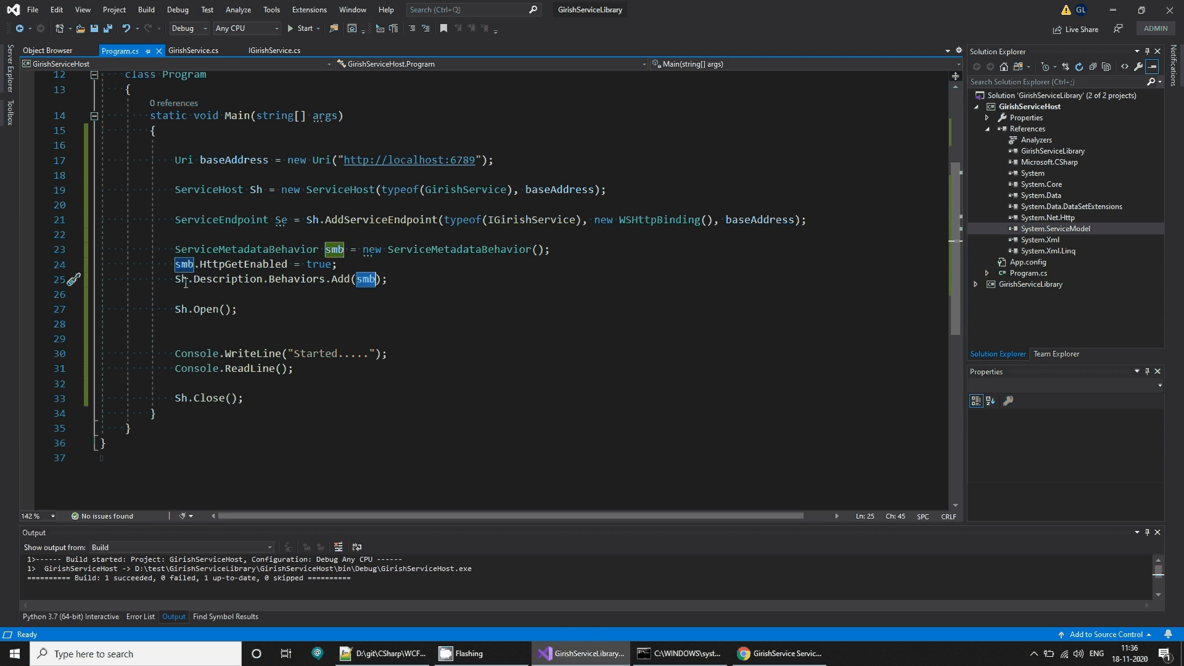
{"action": "left_click_drag", "start_coordinate": [175, 293], "coordinate": [175, 324]}
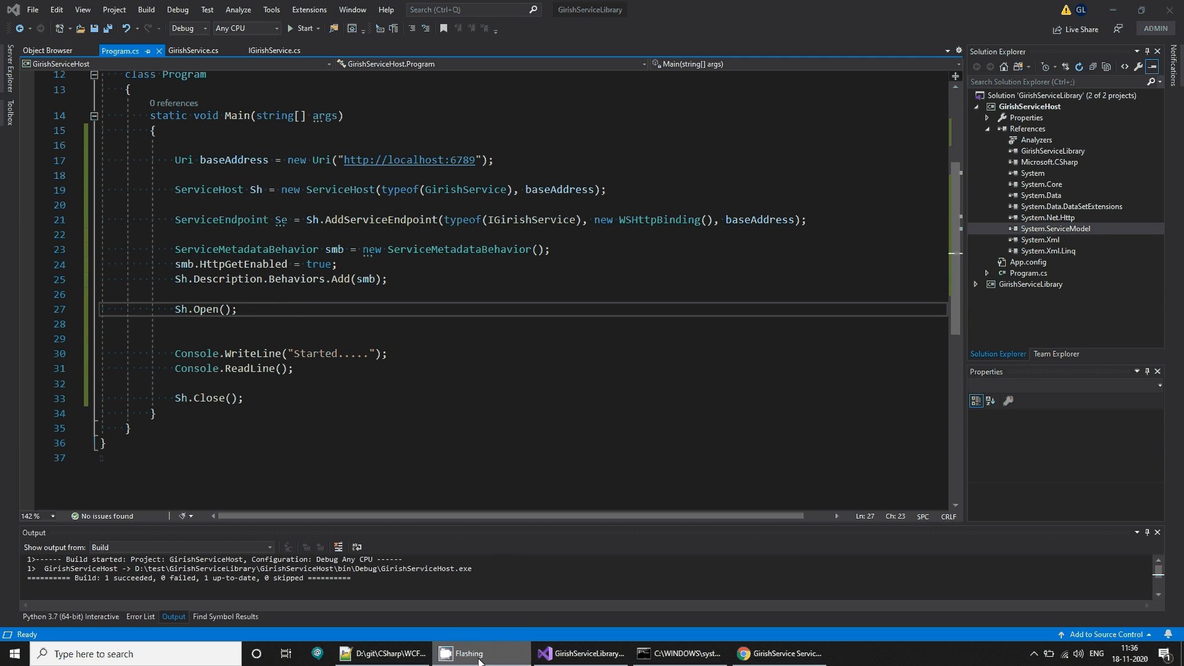
{"action": "left_click", "coordinate": [1030, 652]}
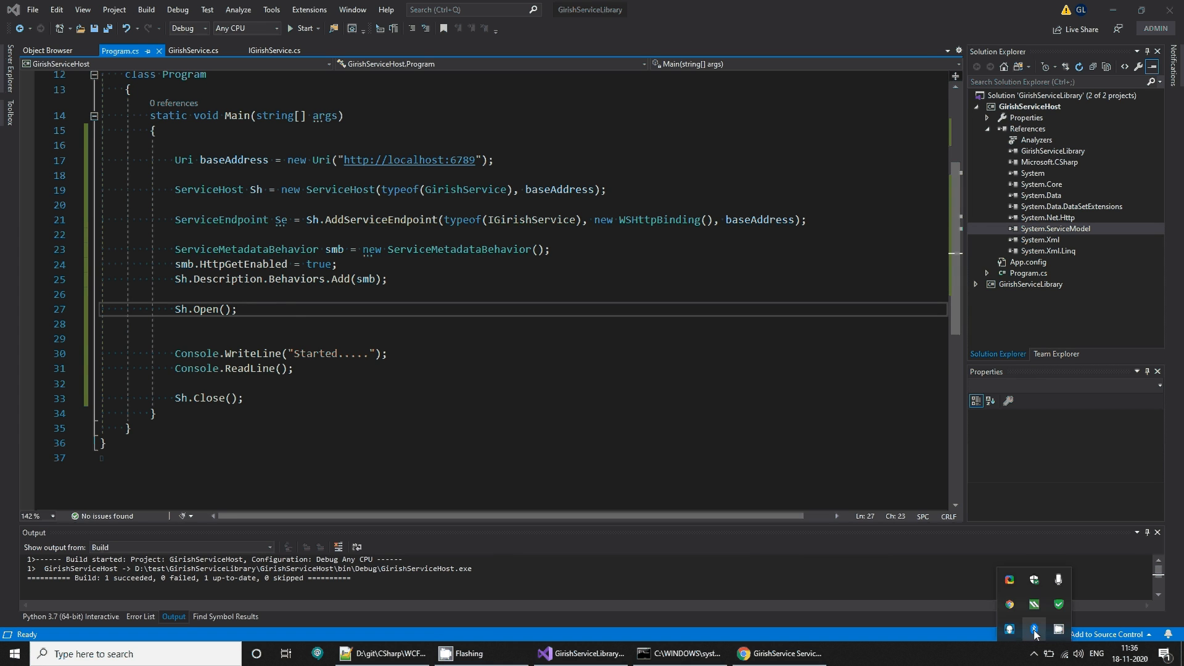